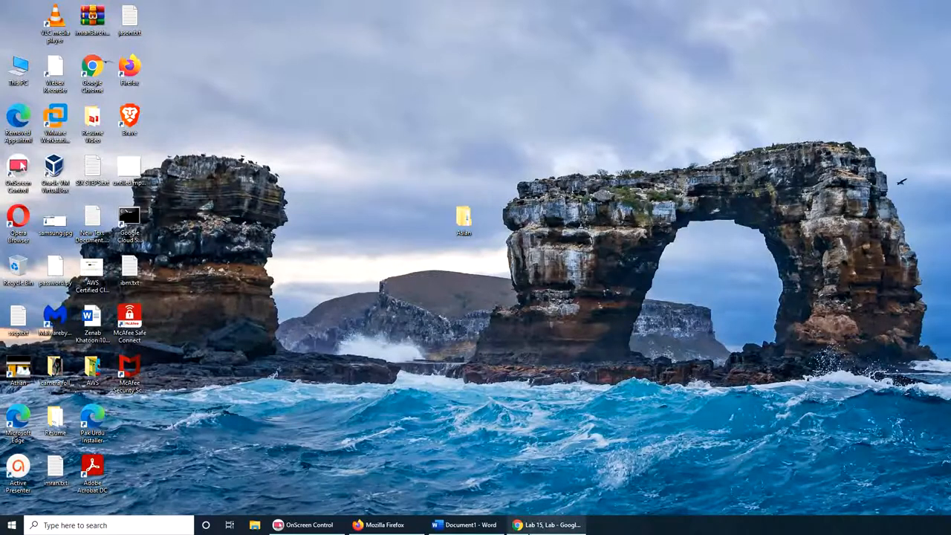
# Bring up the Lab 15 page and read through the Activity panel instructions
pyautogui.click(547, 526)
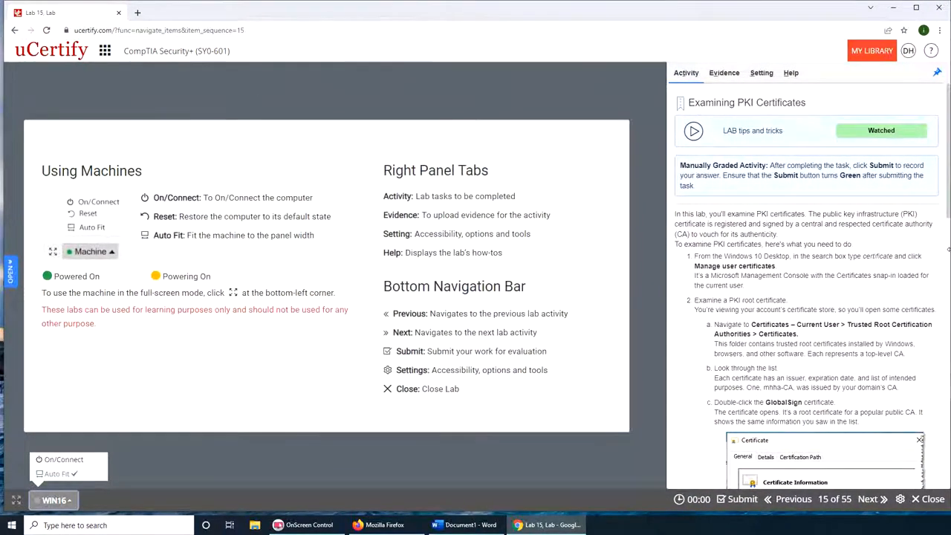
pyautogui.scroll(-3)
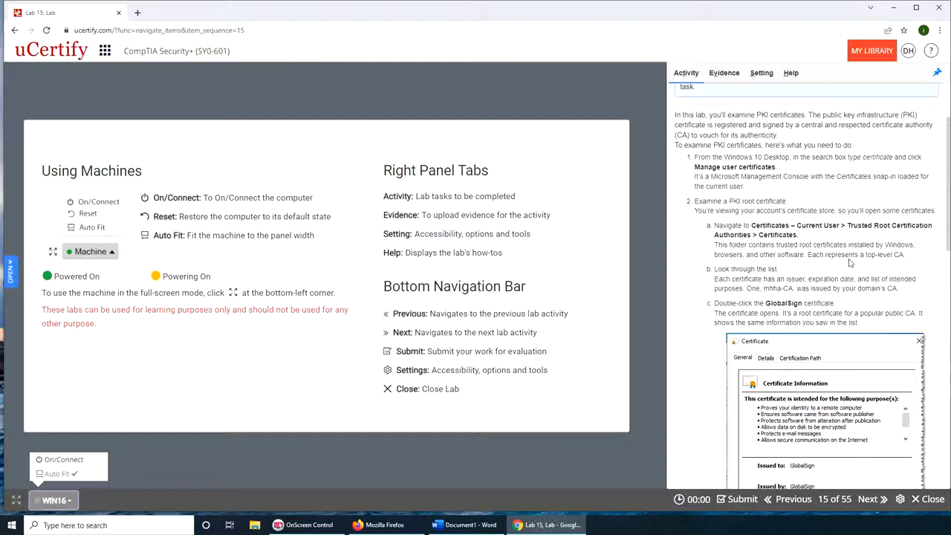
pyautogui.scroll(-3)
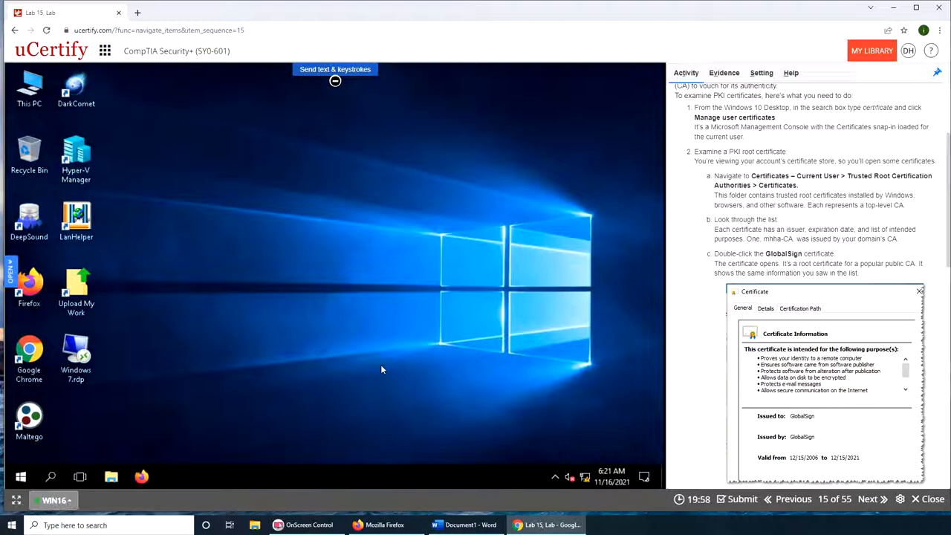
pyautogui.moveTo(445, 341)
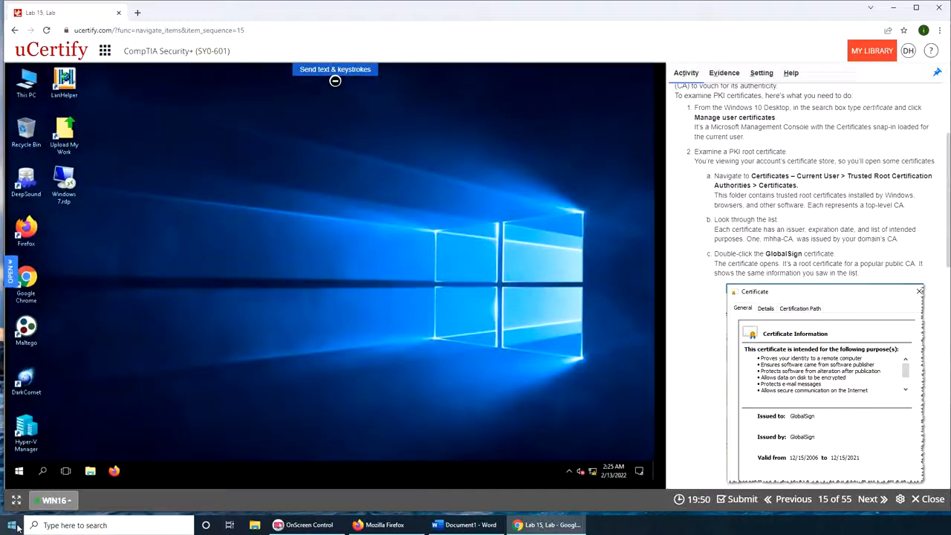
# Search the lab VM's Start menu for 'manage user' to find Manage user certificates
pyautogui.click(18, 470)
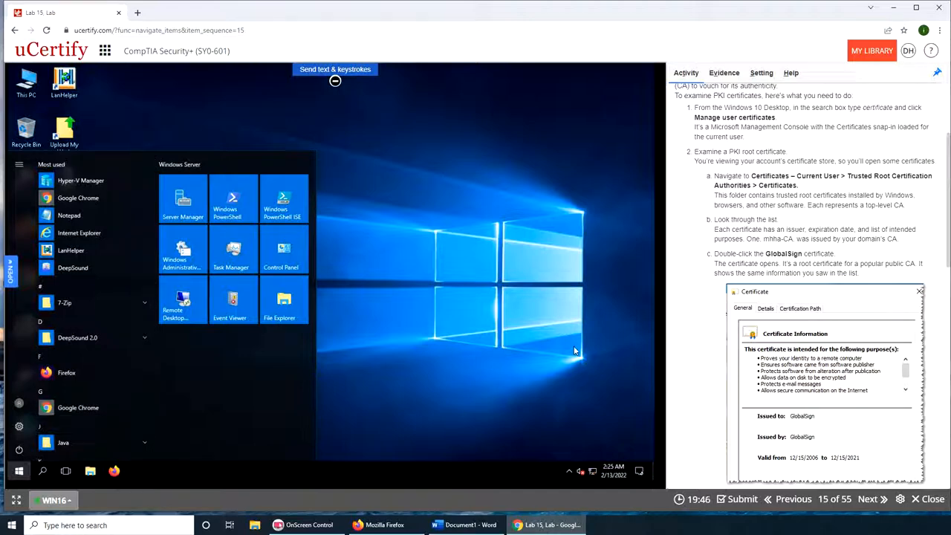
pyautogui.write('manage')
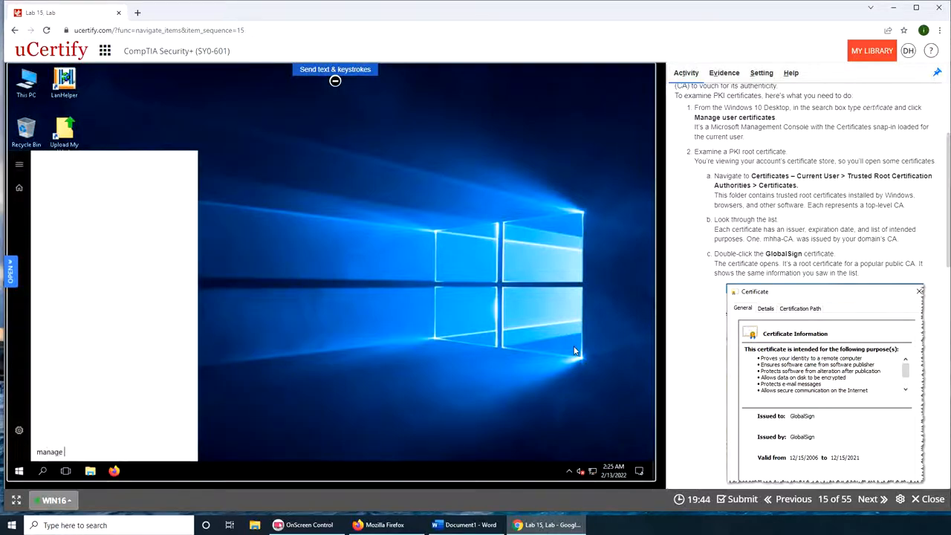
pyautogui.write('user')
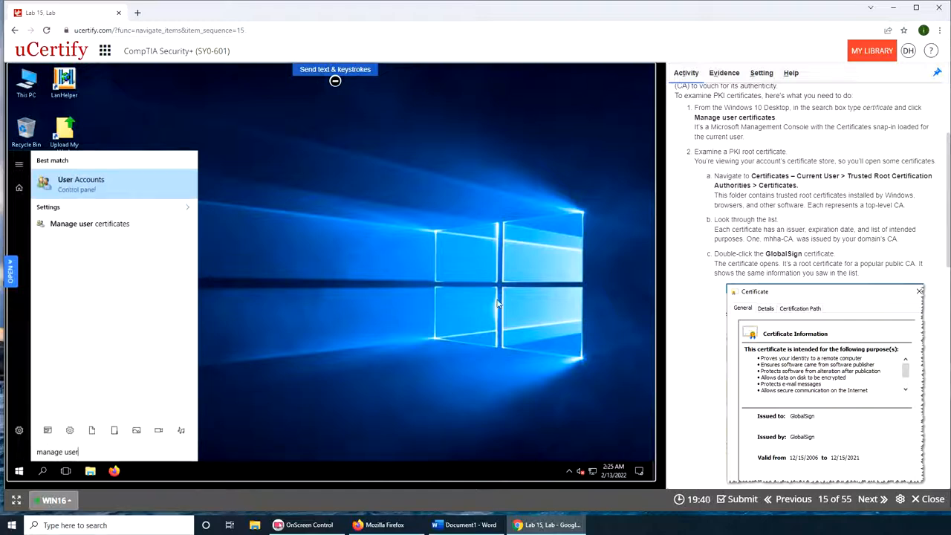
# Launch Manage user certificates, maximize certmgr and select Trusted Root Certification Authorities
pyautogui.click(89, 223)
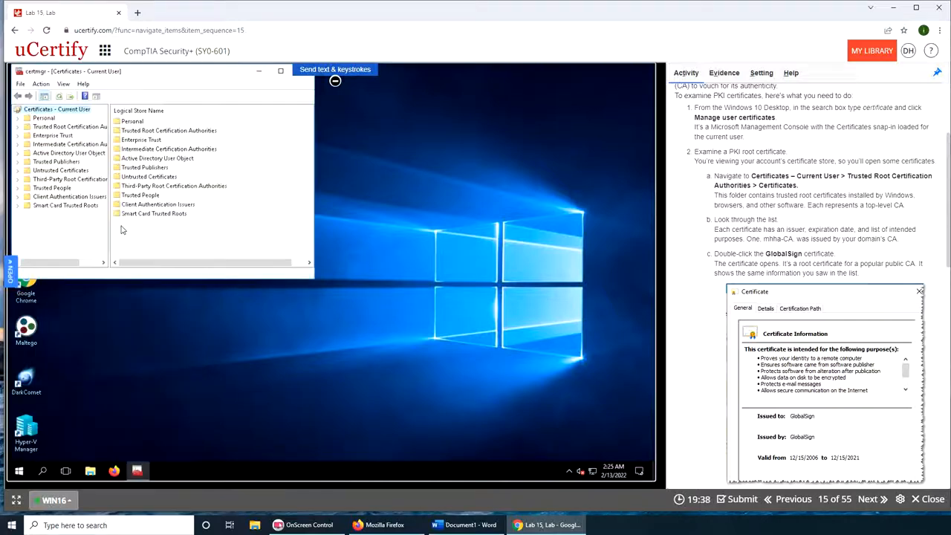
pyautogui.moveTo(553, 295)
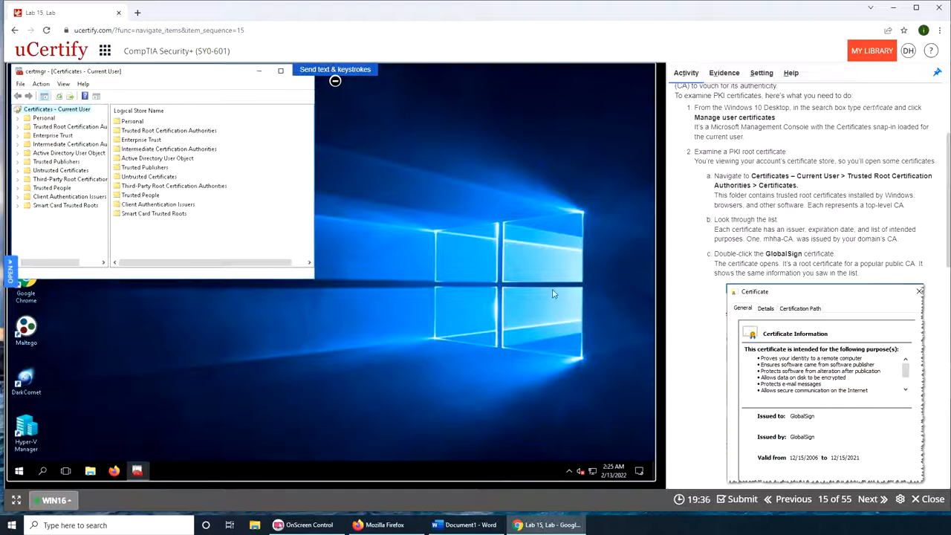
pyautogui.moveTo(790, 222)
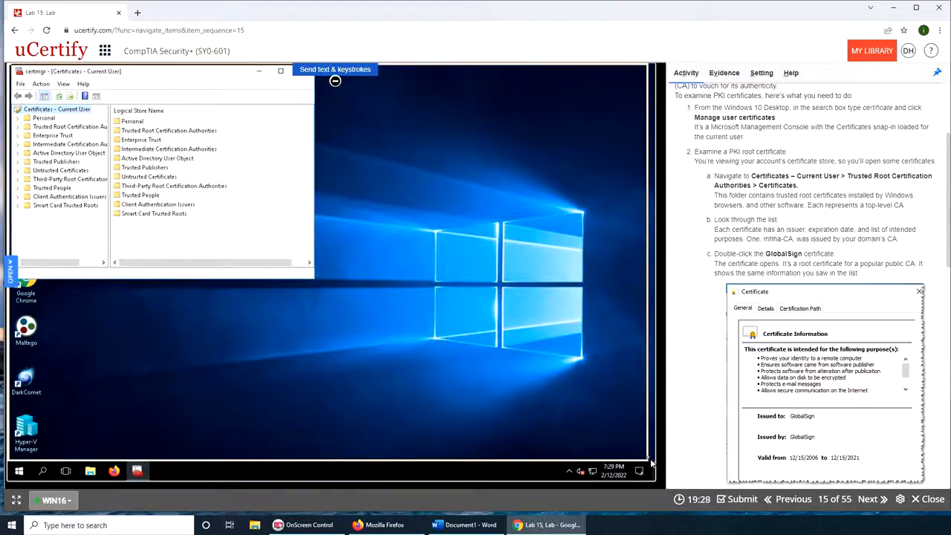
pyautogui.click(279, 71)
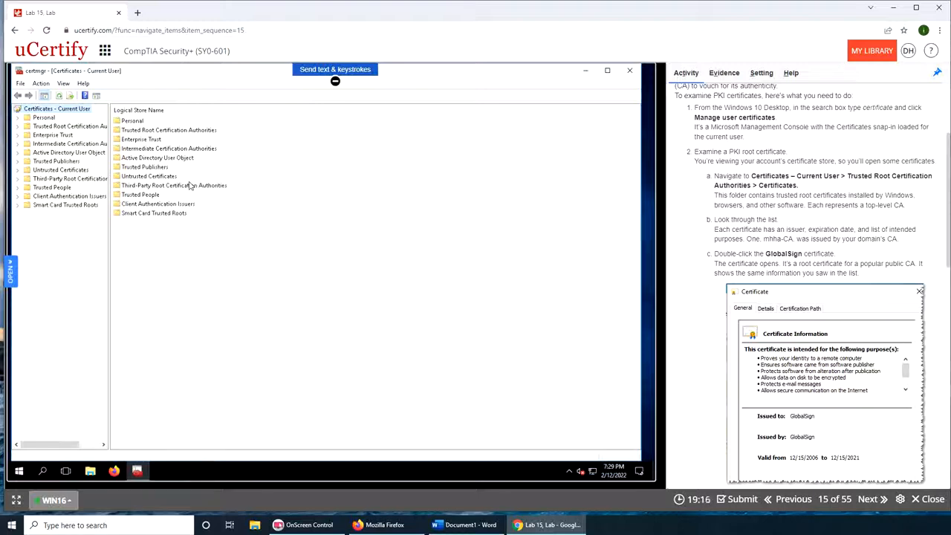
pyautogui.moveTo(241, 249)
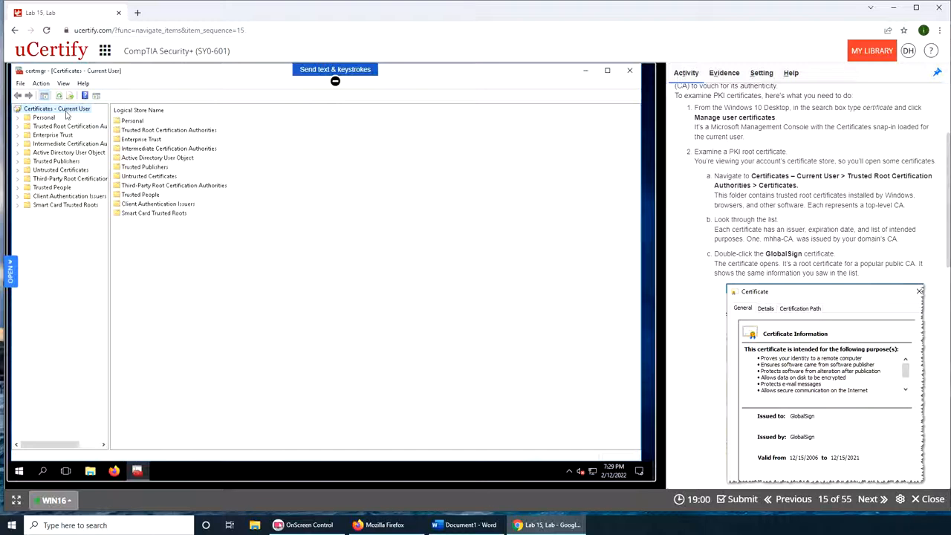
pyautogui.click(169, 131)
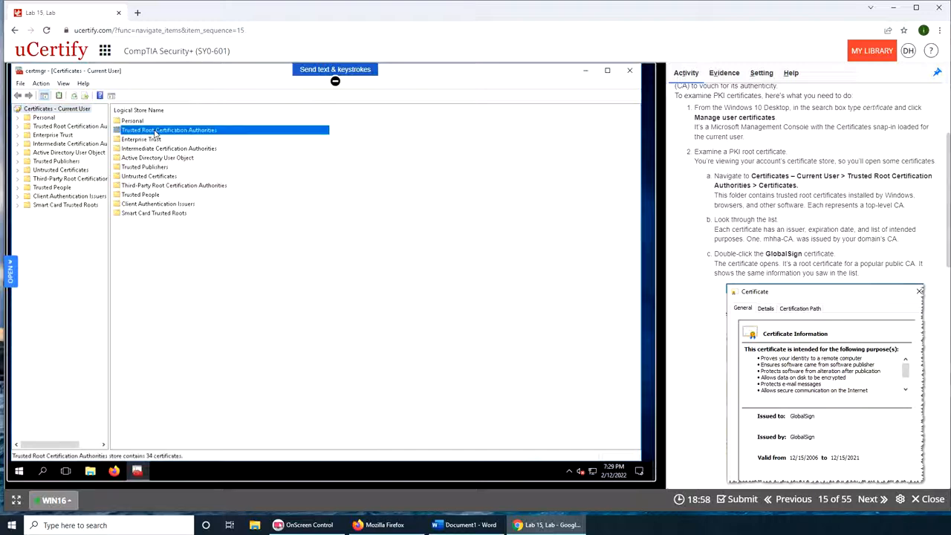
# Expand Trusted Root Certification Authorities to reveal its Certificates folder of 58 certificates
pyautogui.doubleClick(169, 131)
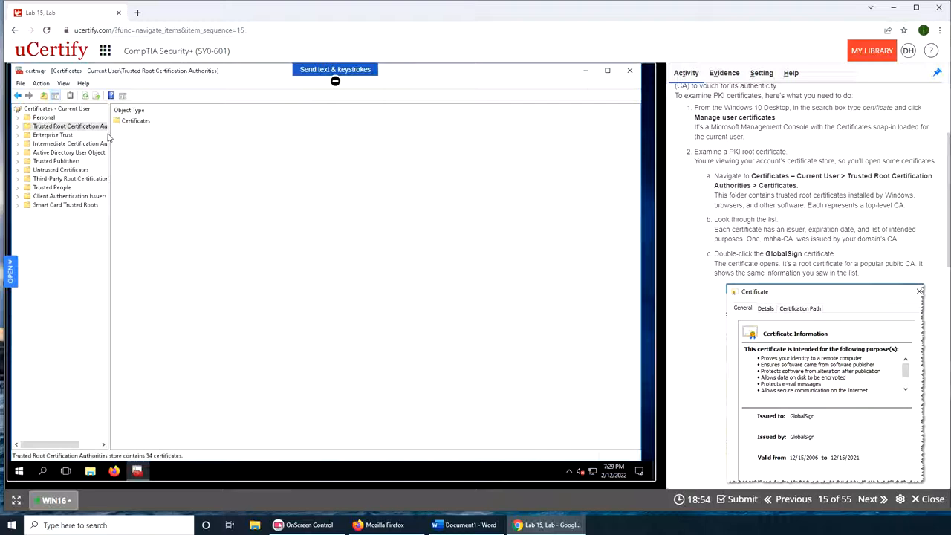
pyautogui.moveTo(162, 145)
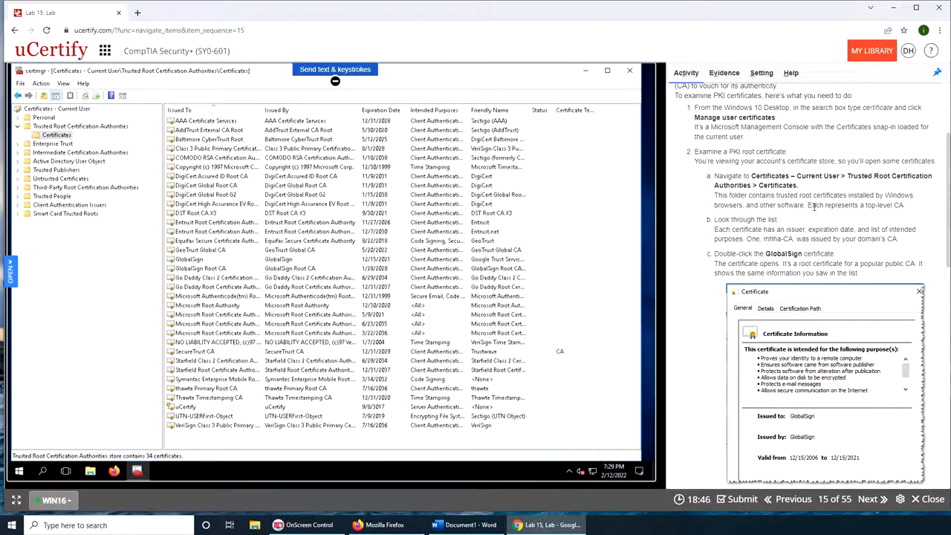
pyautogui.moveTo(788, 223)
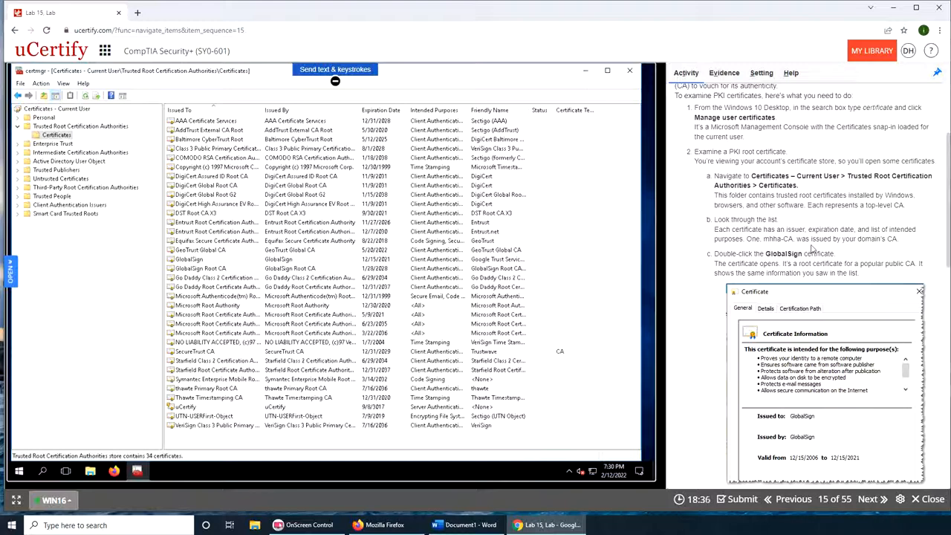
pyautogui.moveTo(266, 265)
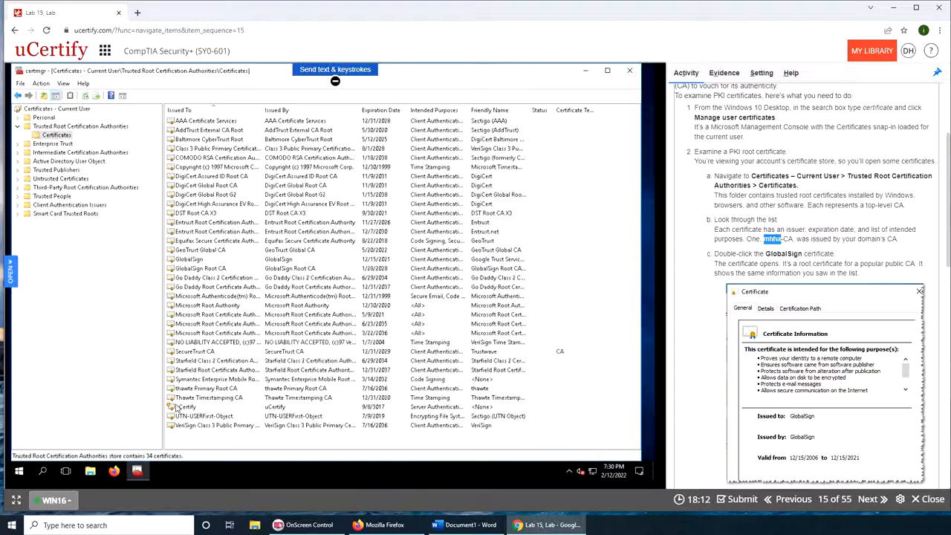
# View the GlobalSign root certificate's General properties showing issuer and 2006–2021 validity
pyautogui.doubleClick(205, 416)
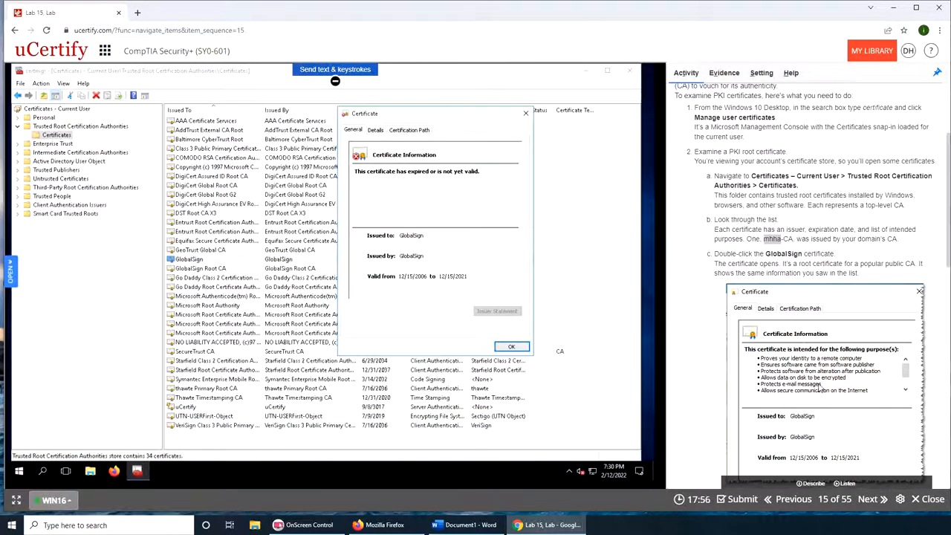
pyautogui.scroll(-3)
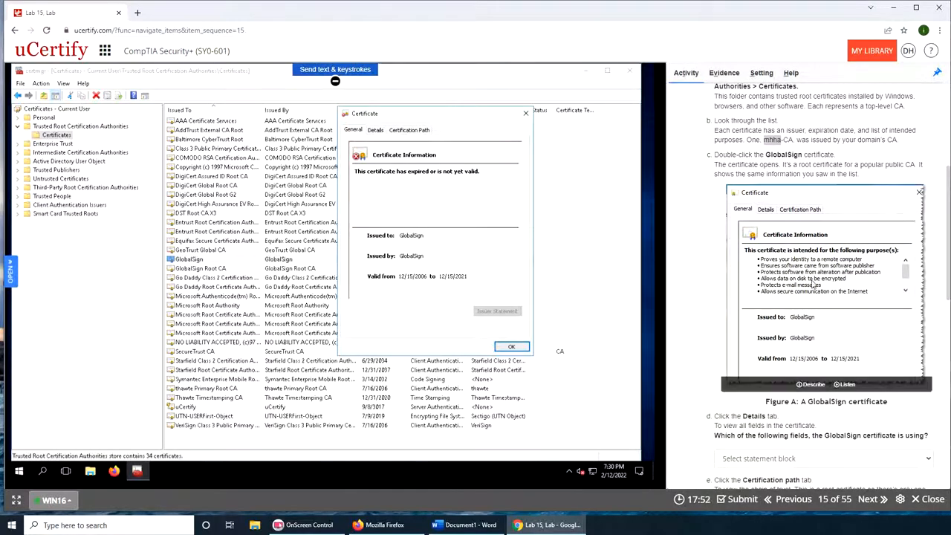
pyautogui.moveTo(407, 205)
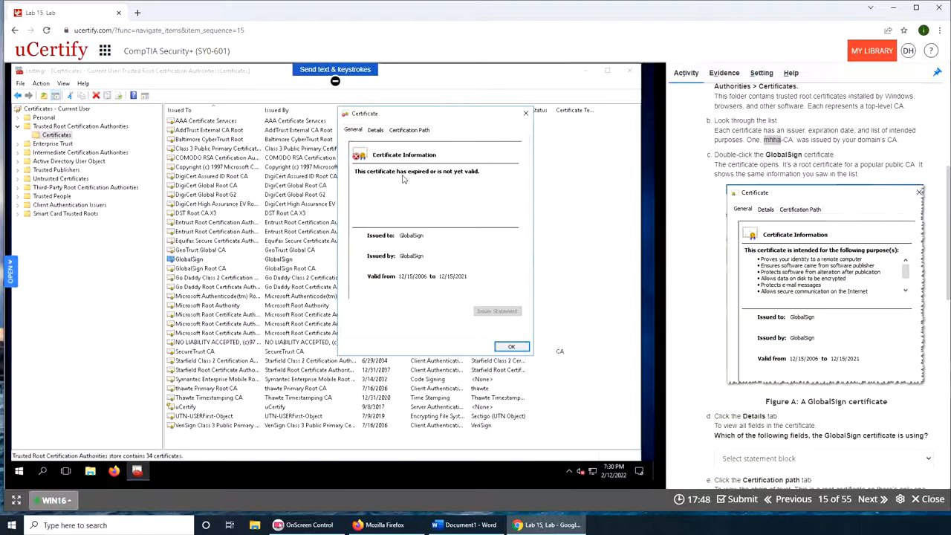
pyautogui.moveTo(456, 181)
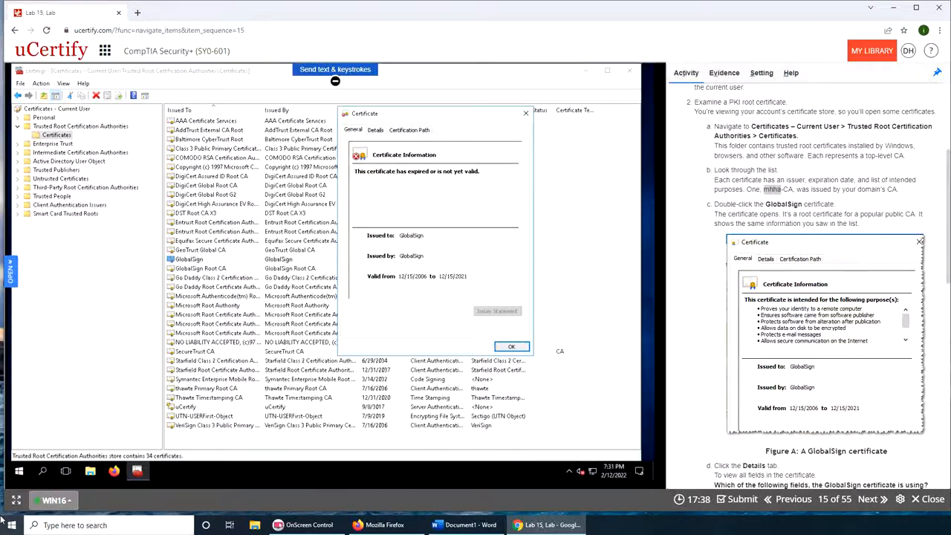
pyautogui.write('ma')
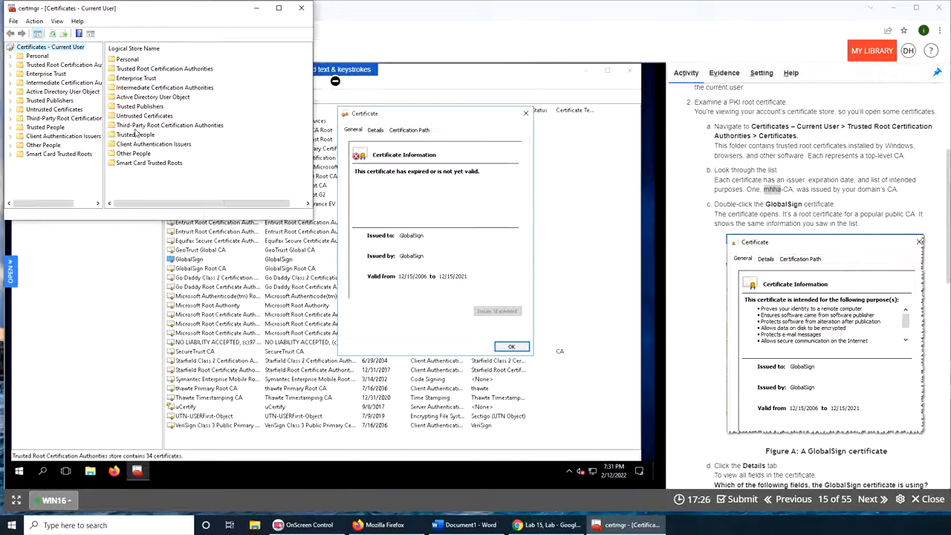
# Arrange the GlobalSign certificate windows side by side and show one certificate's Details fields
pyautogui.click(164, 68)
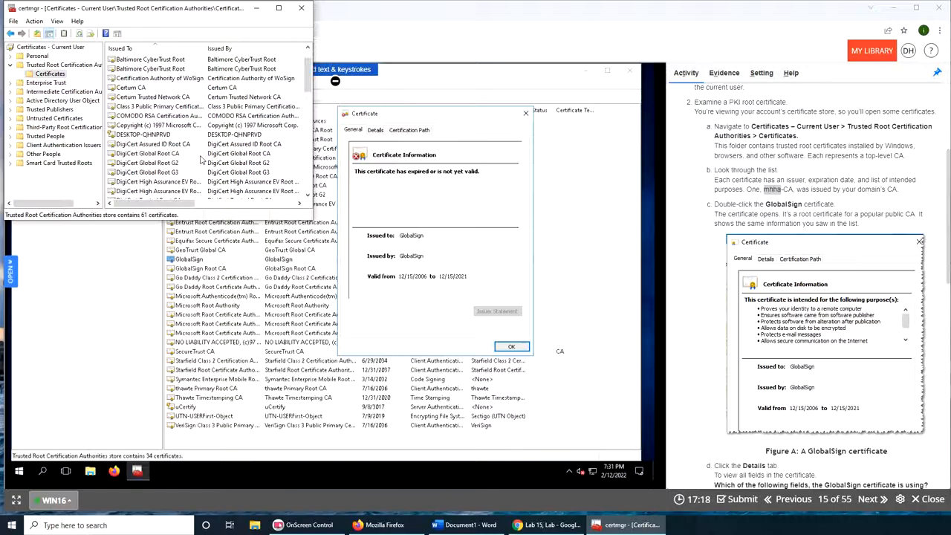
pyautogui.scroll(-3)
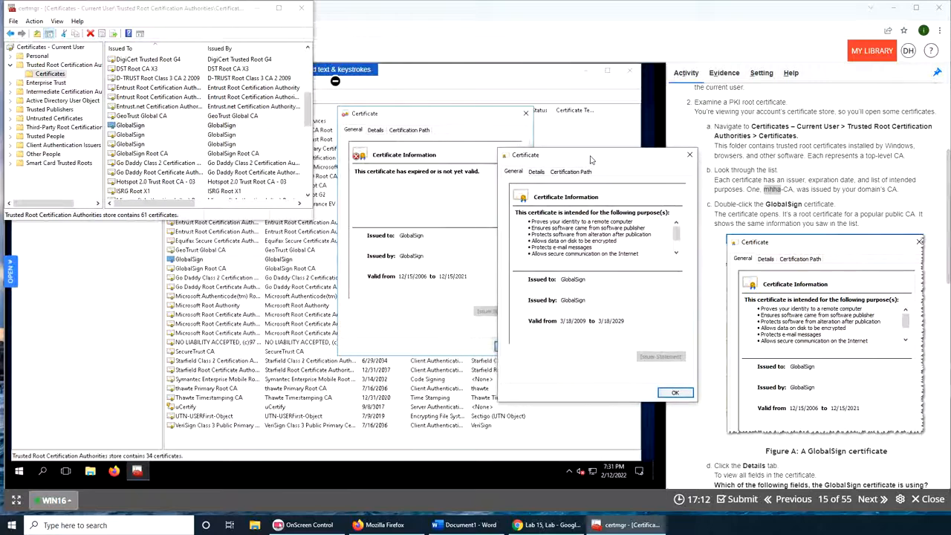
pyautogui.moveTo(591, 155); pyautogui.dragTo(622, 245)
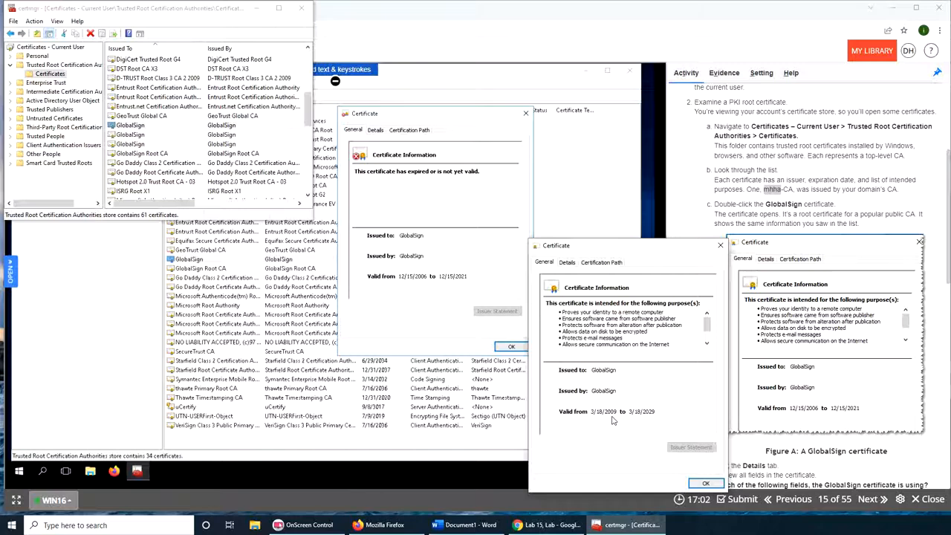
pyautogui.moveTo(639, 398)
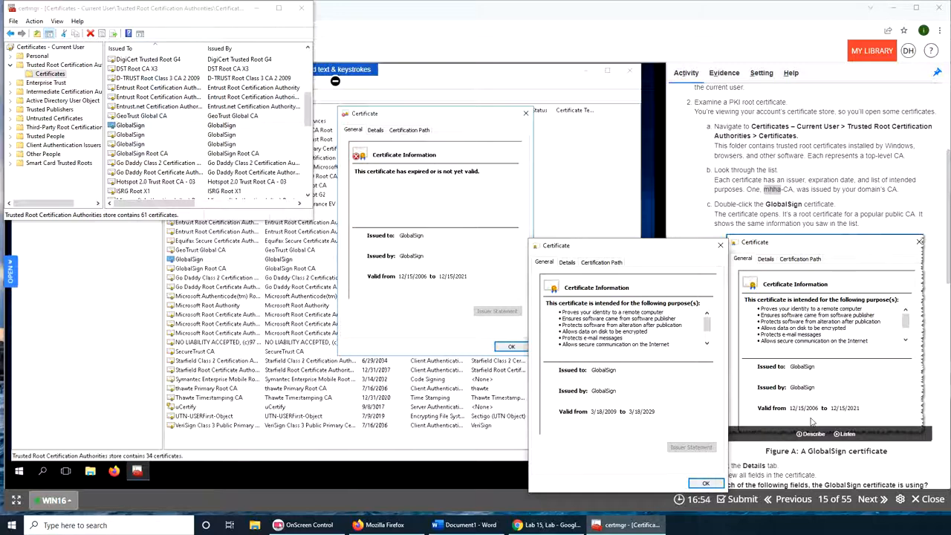
pyautogui.moveTo(856, 414)
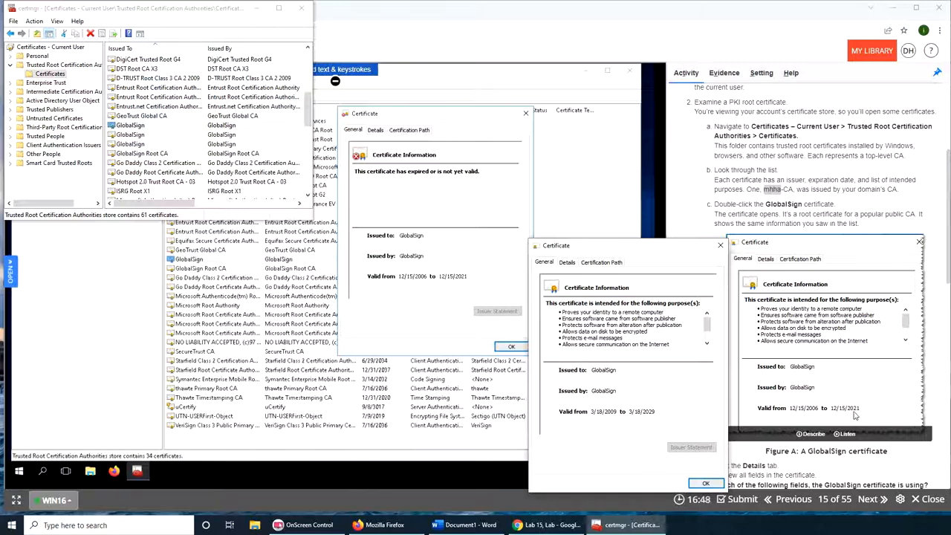
pyautogui.moveTo(799, 357)
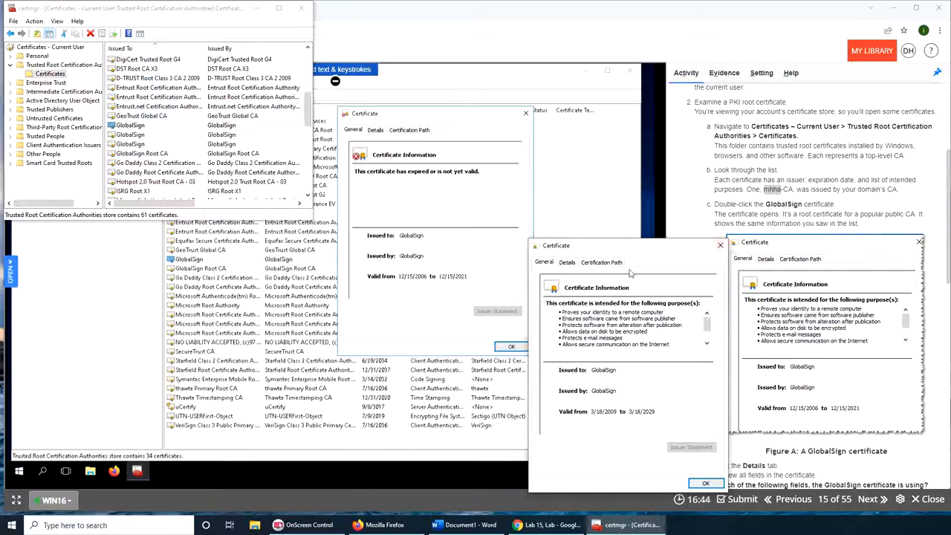
pyautogui.click(567, 261)
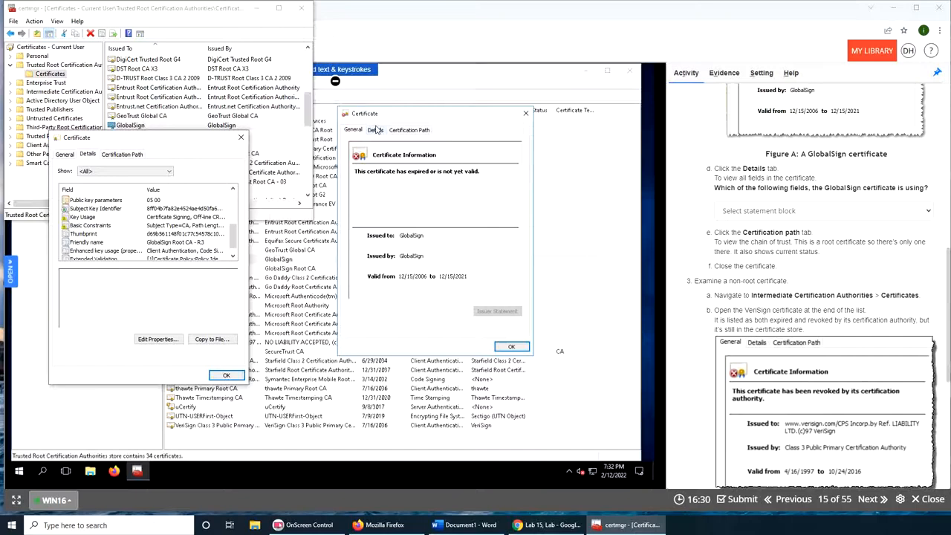
# Show all Details fields of the GlobalSign certificate: V3, sha1RSA, 2006 validity start
pyautogui.click(375, 129)
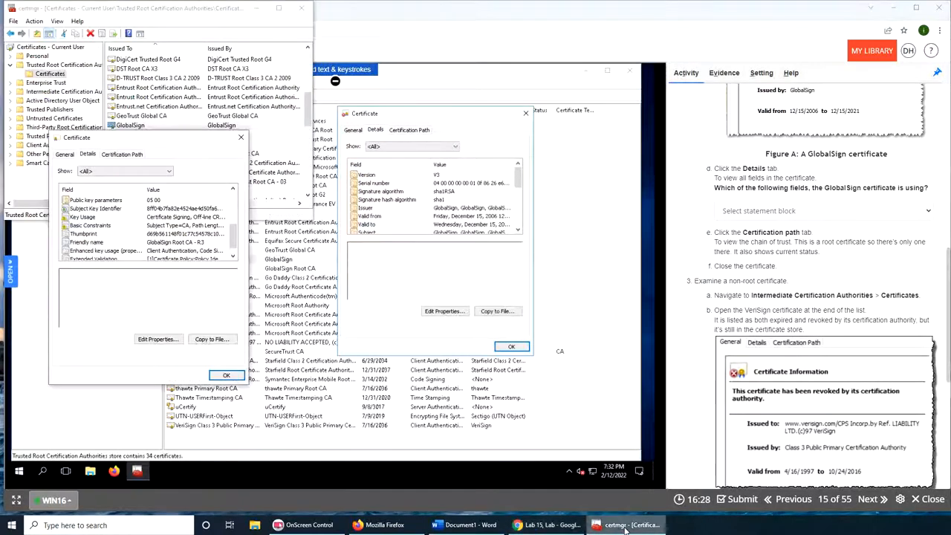
pyautogui.moveTo(759, 273)
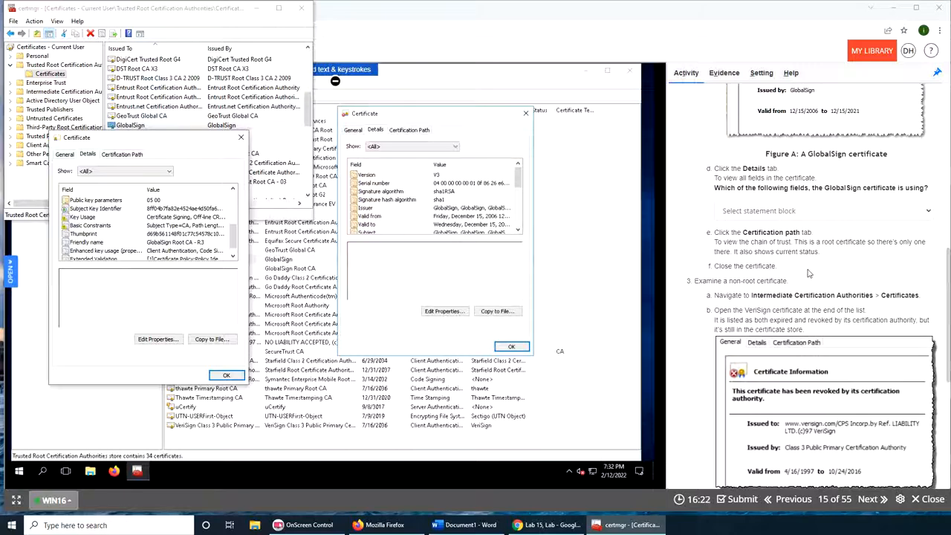
pyautogui.moveTo(404, 184)
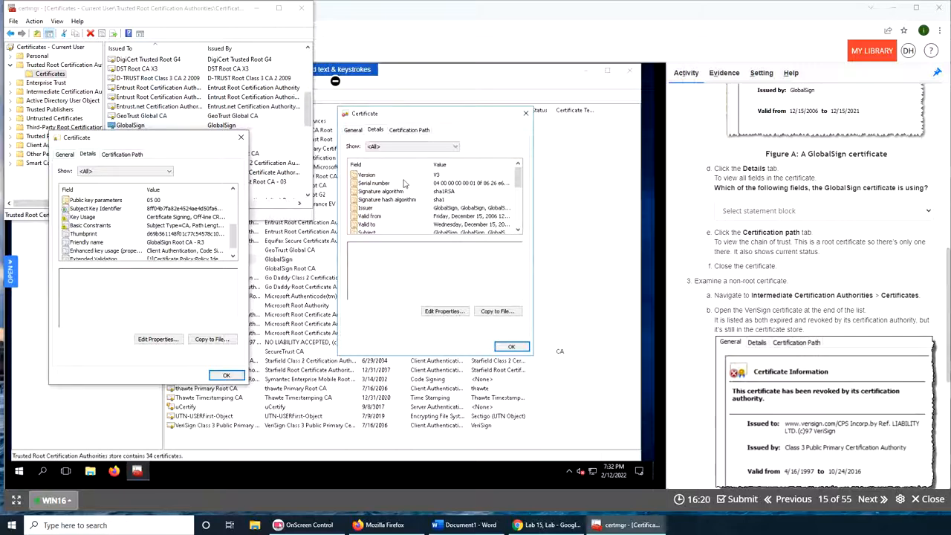
pyautogui.moveTo(483, 253)
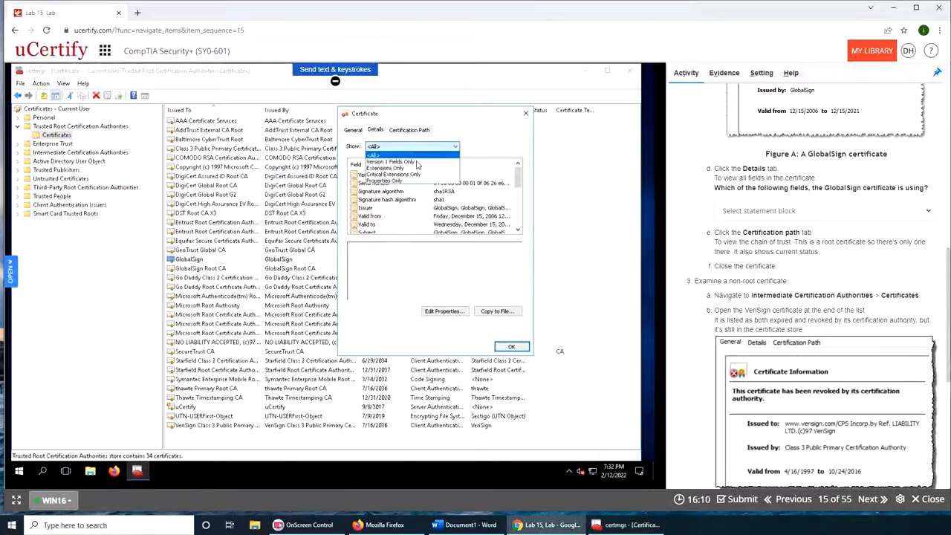
pyautogui.click(374, 153)
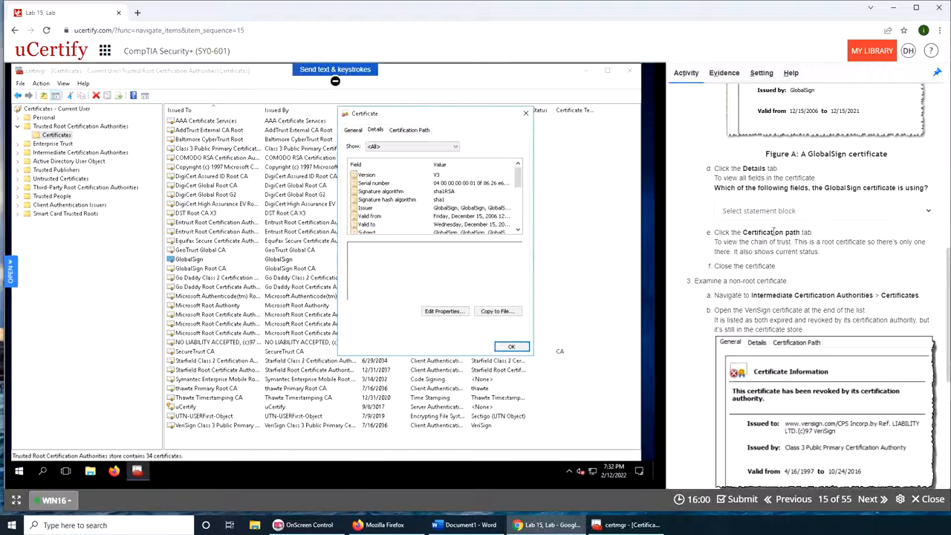
# View the Certification Path: single Google Trust Services GlobalSign Root CA-R2, expired or not yet valid
pyautogui.click(409, 129)
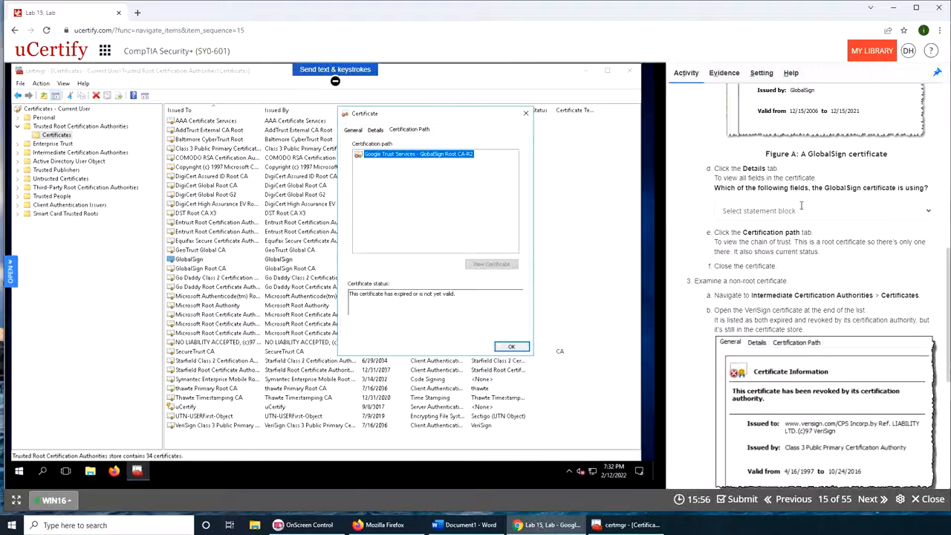
pyautogui.moveTo(763, 201)
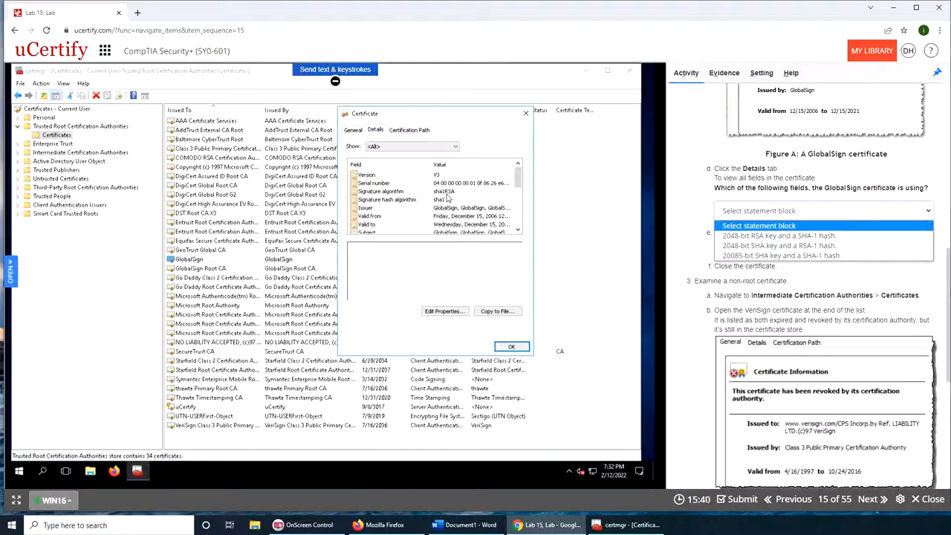
pyautogui.moveTo(508, 187)
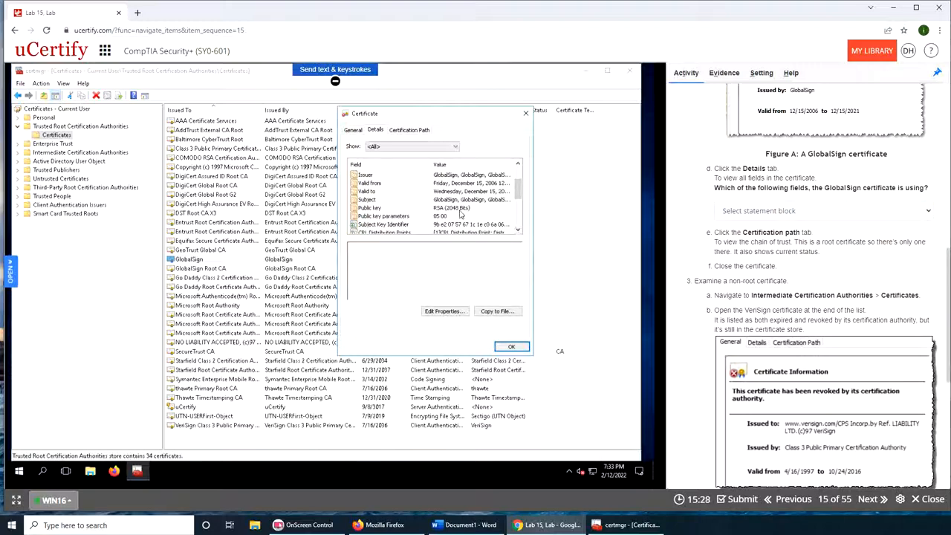
# Answer the lab question with '2048-bit RSA key and a SHA-1 hash' and read the next steps
pyautogui.click(820, 211)
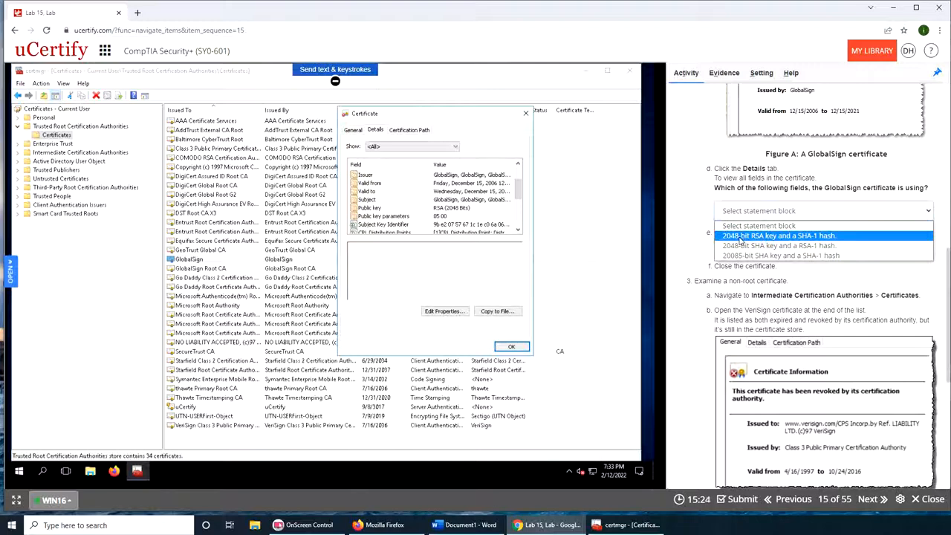
pyautogui.click(778, 235)
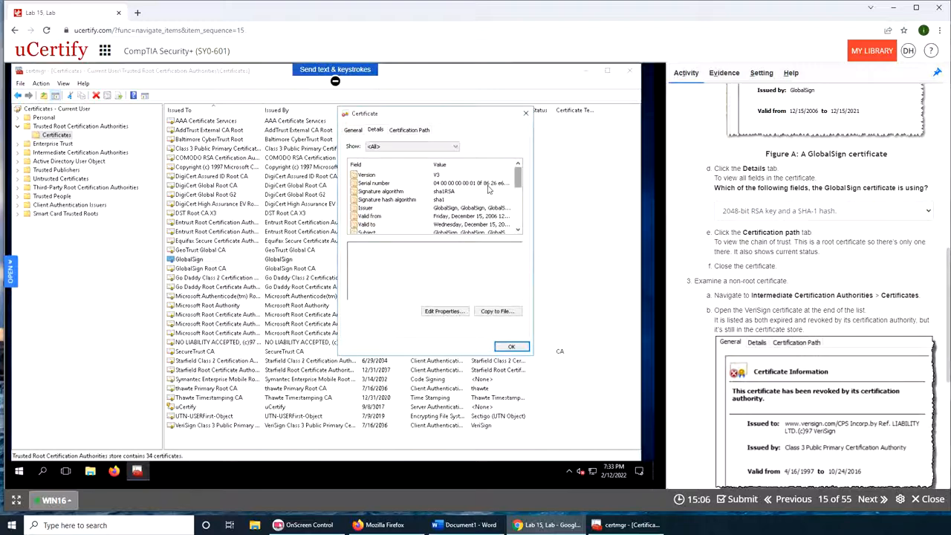
pyautogui.scroll(-3)
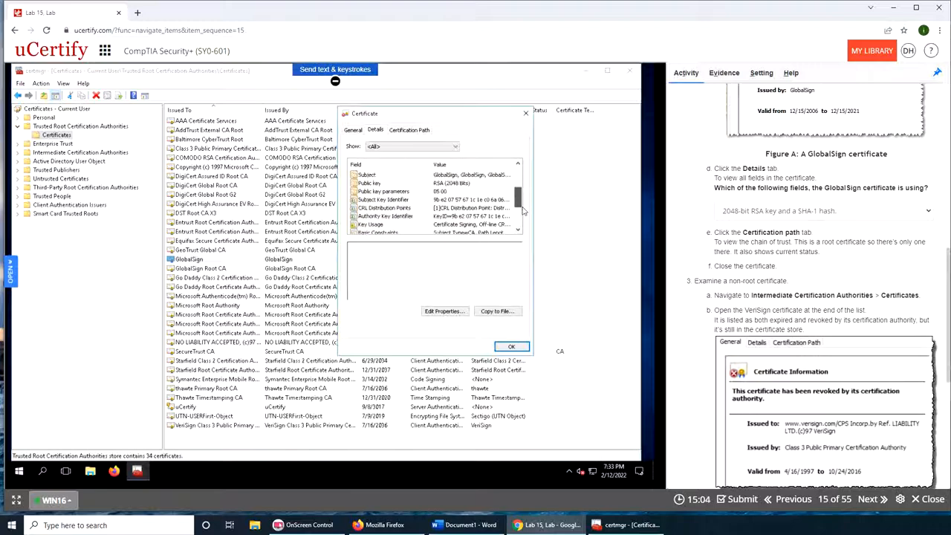
pyautogui.scroll(-3)
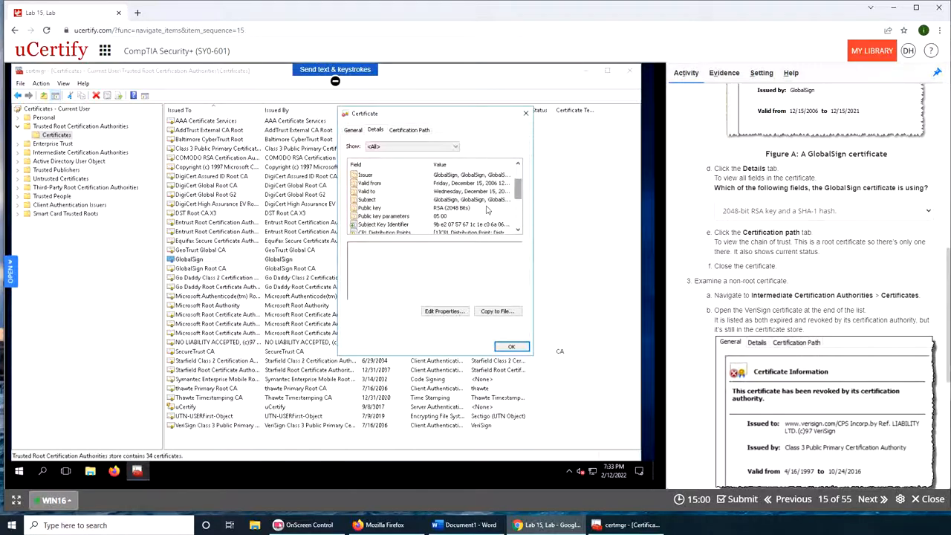
pyautogui.moveTo(564, 253)
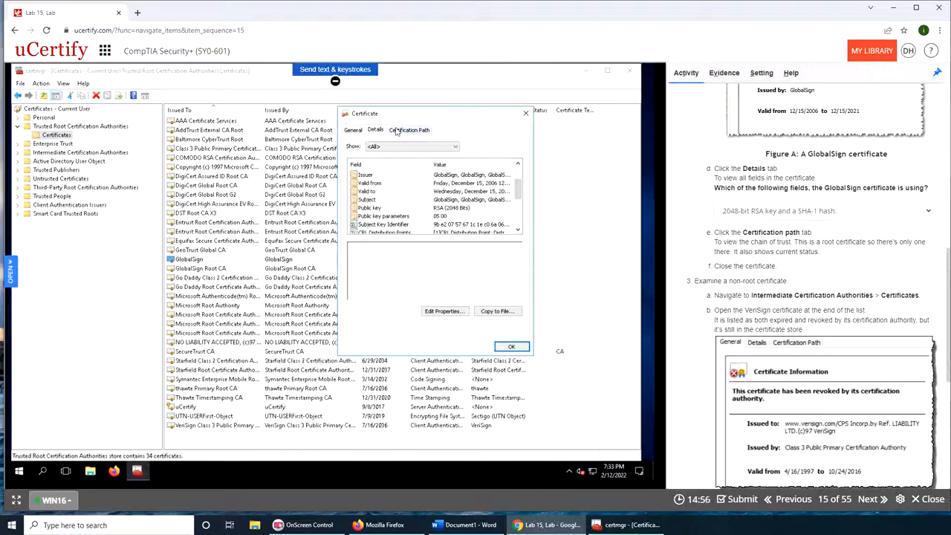
# Recheck the GlobalSign chain of trust, then close the certificate dialog with OK
pyautogui.click(409, 129)
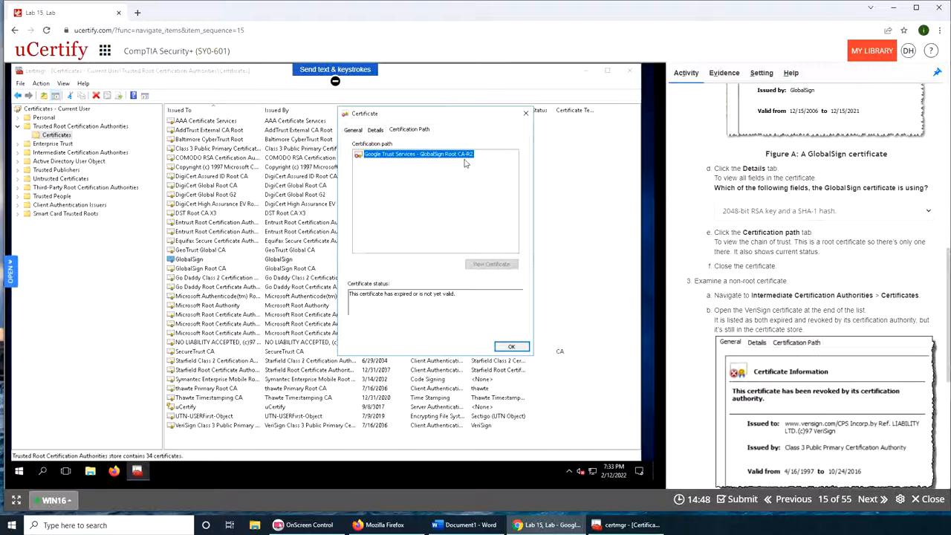
pyautogui.scroll(-3)
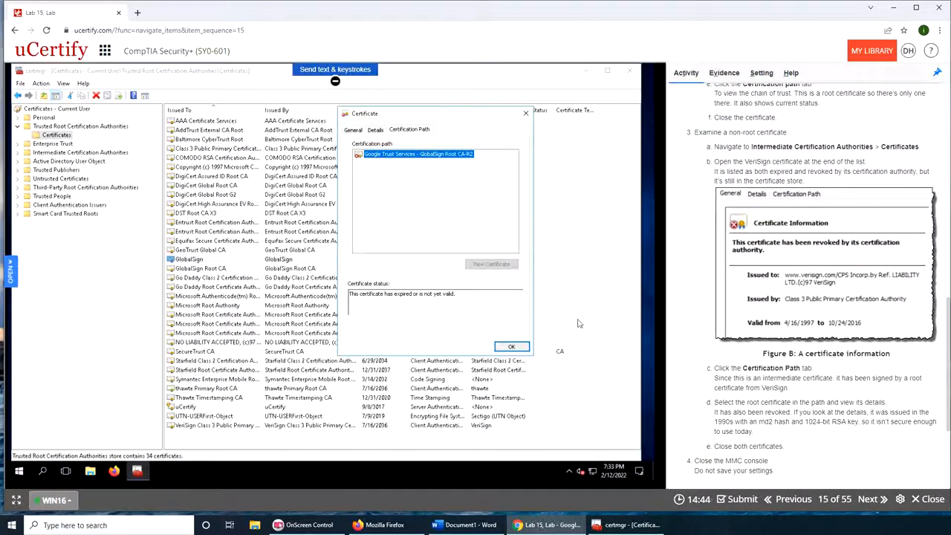
pyautogui.click(511, 347)
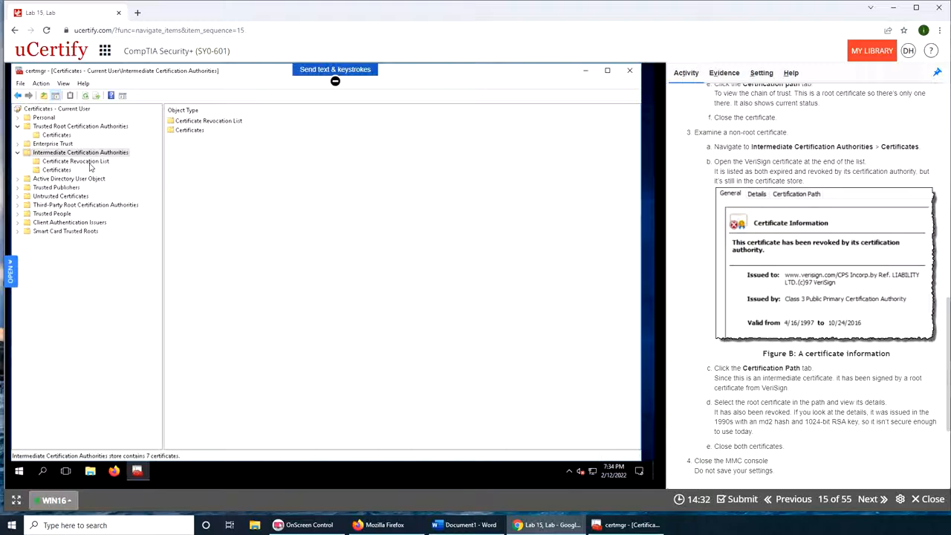
pyautogui.click(190, 131)
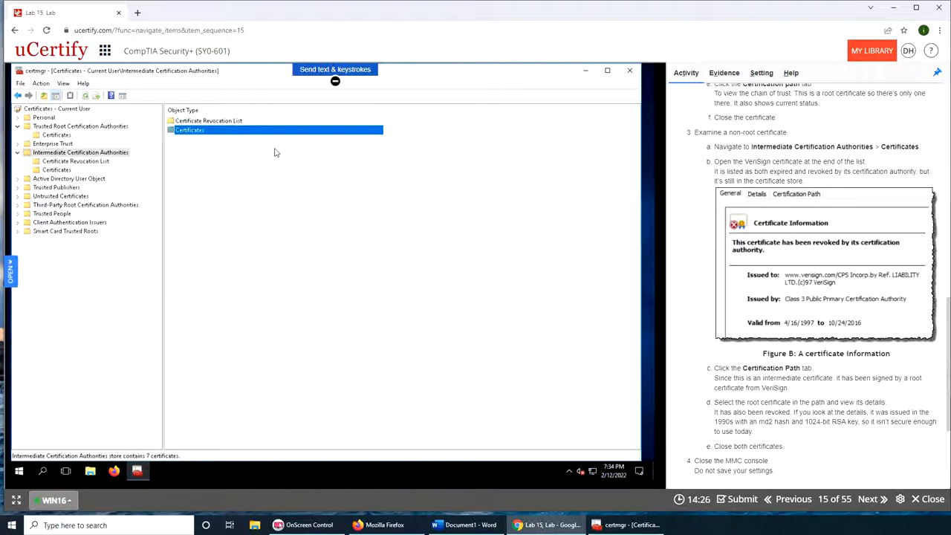
pyautogui.rightClick(190, 130)
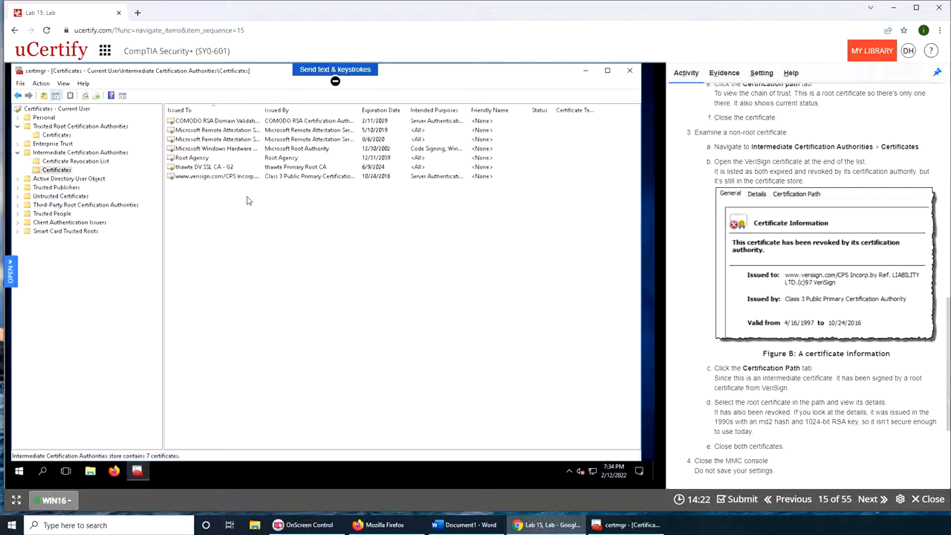
pyautogui.moveTo(623, 265)
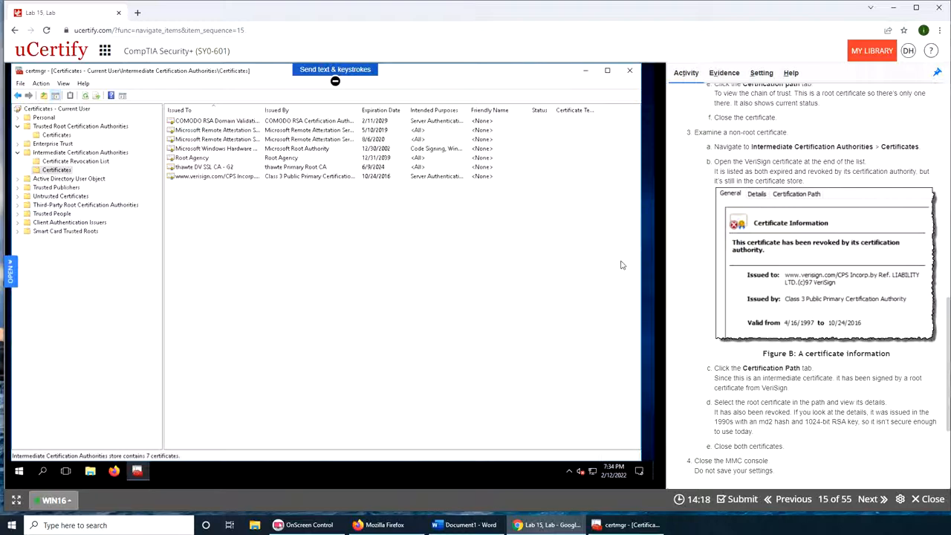
pyautogui.doubleClick(215, 176)
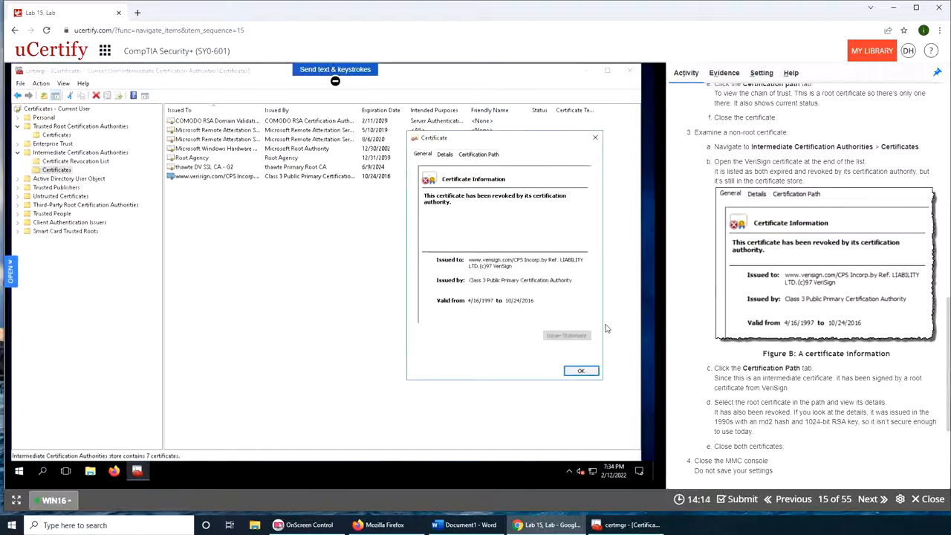
pyautogui.moveTo(560, 311)
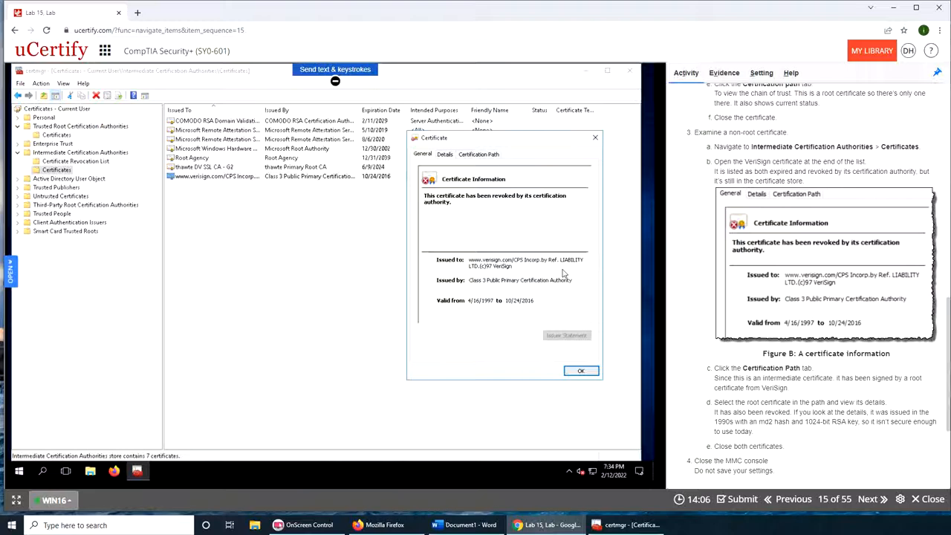
# View the Certification Path and select the VeriSign Class 3 Public Primary CA root entry
pyautogui.click(478, 153)
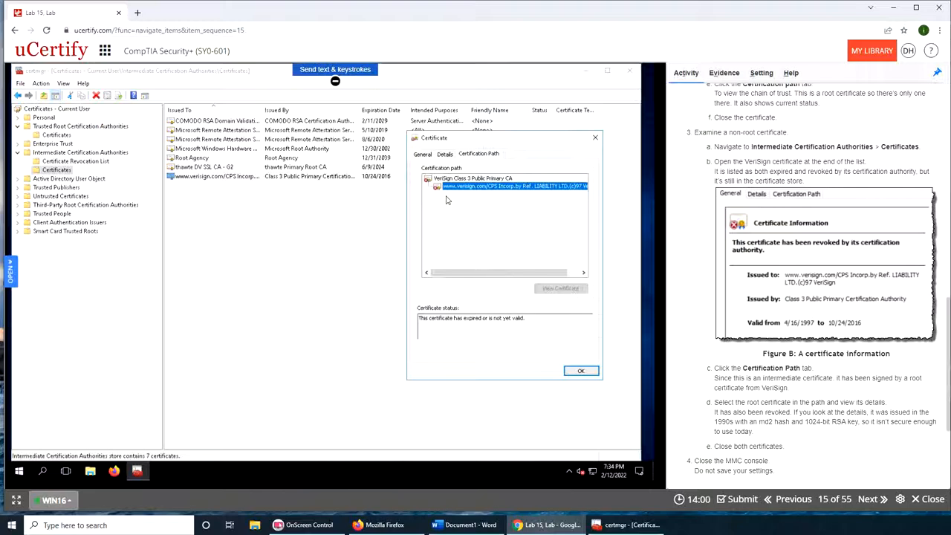
pyautogui.moveTo(704, 282)
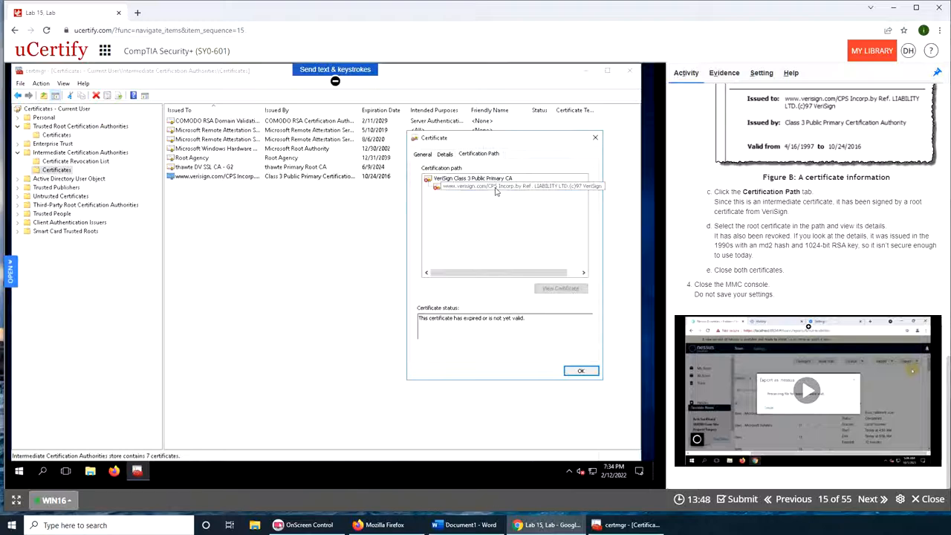
pyautogui.click(472, 179)
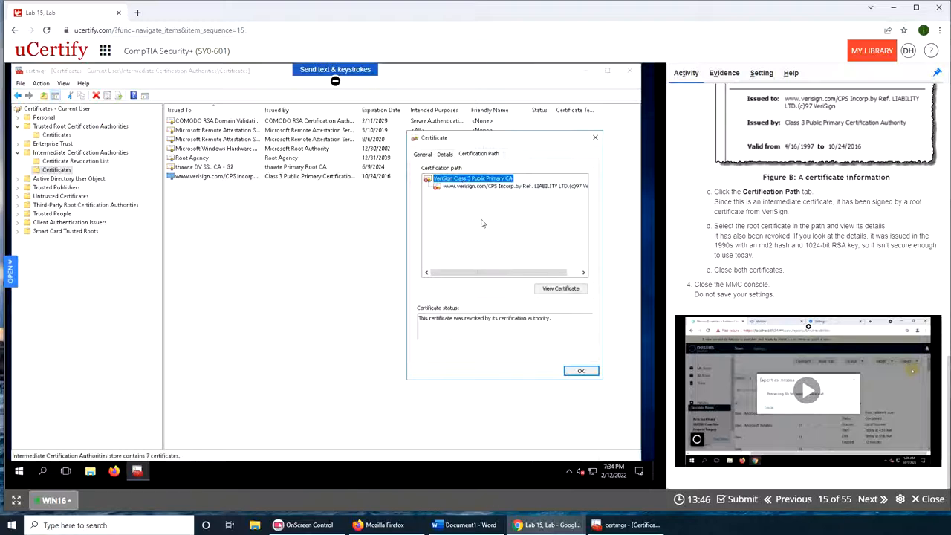
pyautogui.click(560, 288)
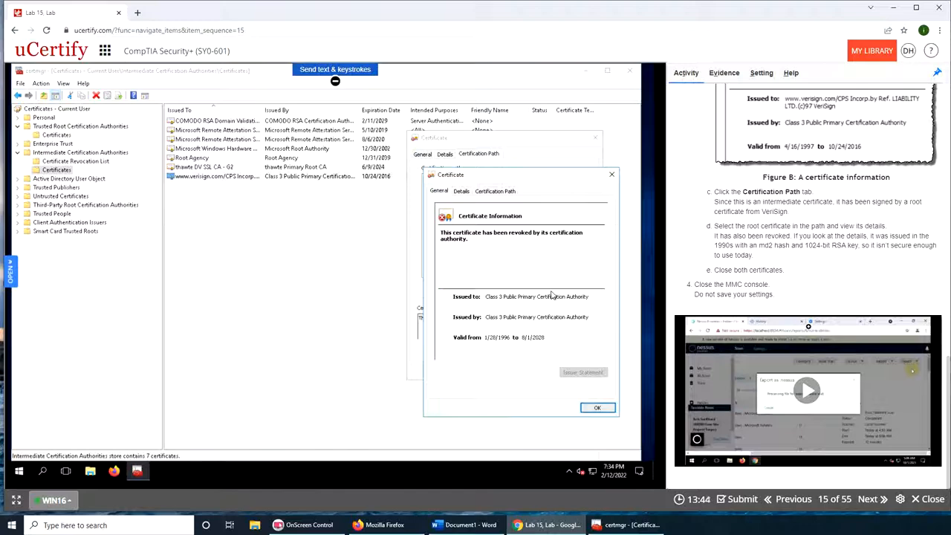
pyautogui.moveTo(556, 294)
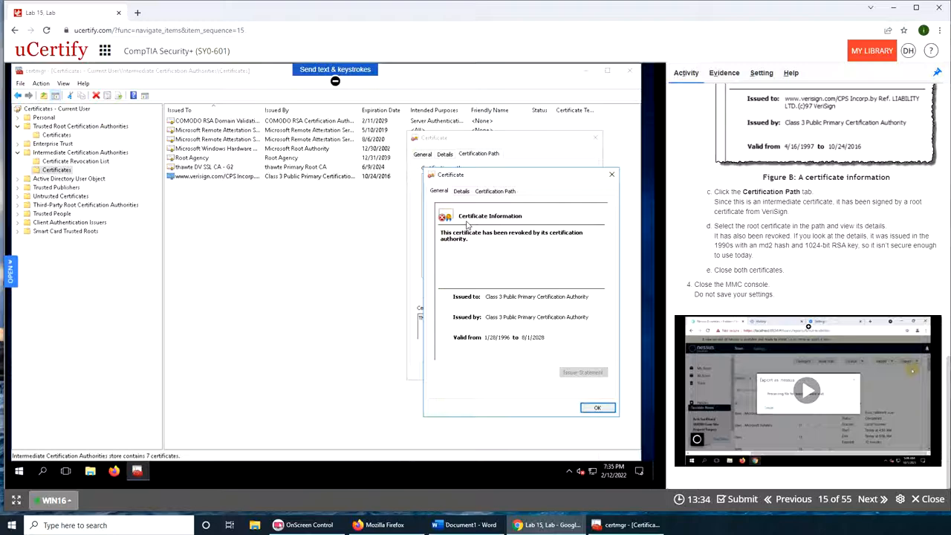
pyautogui.click(461, 190)
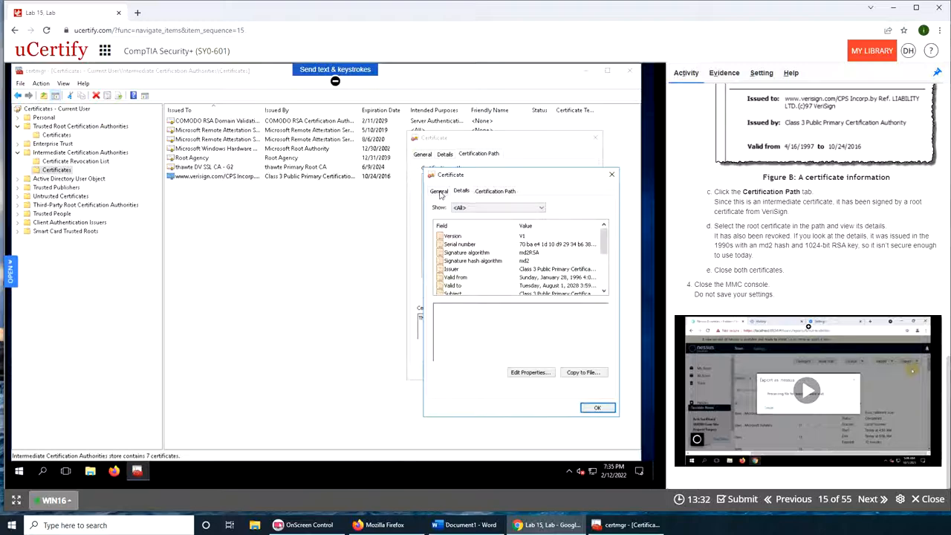
pyautogui.click(439, 191)
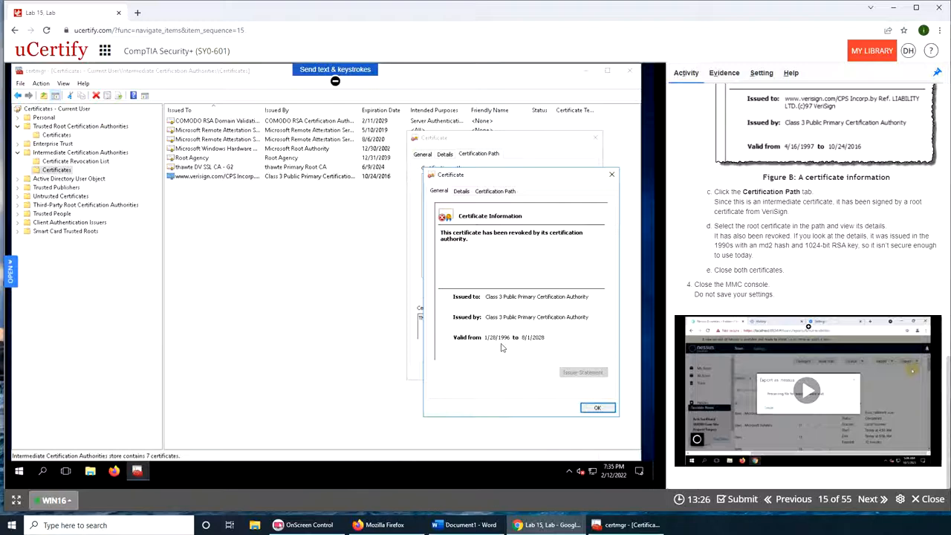
pyautogui.moveTo(541, 341)
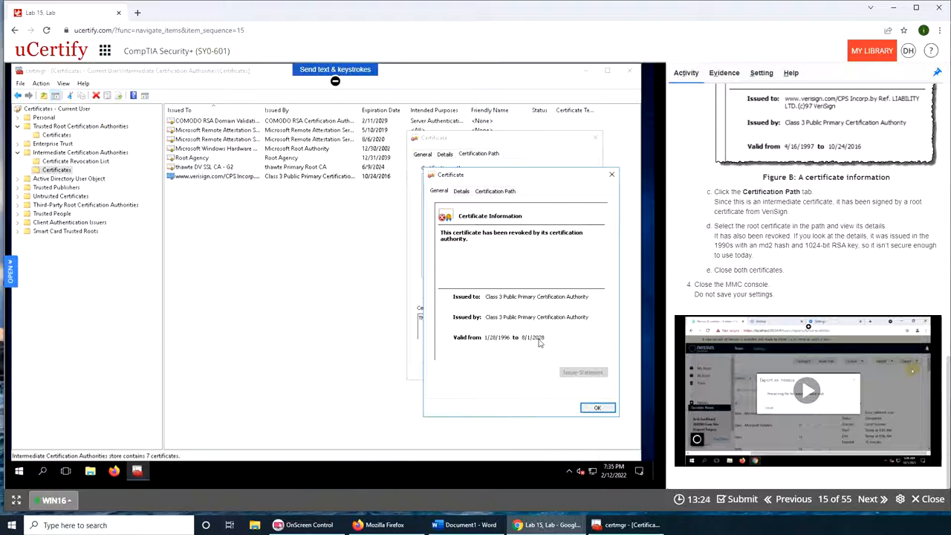
pyautogui.moveTo(562, 333)
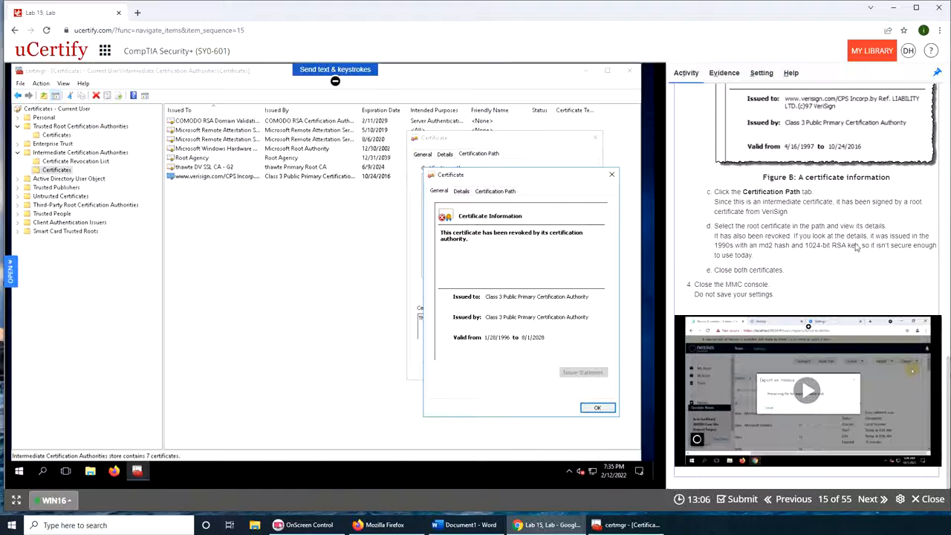
pyautogui.moveTo(582, 315)
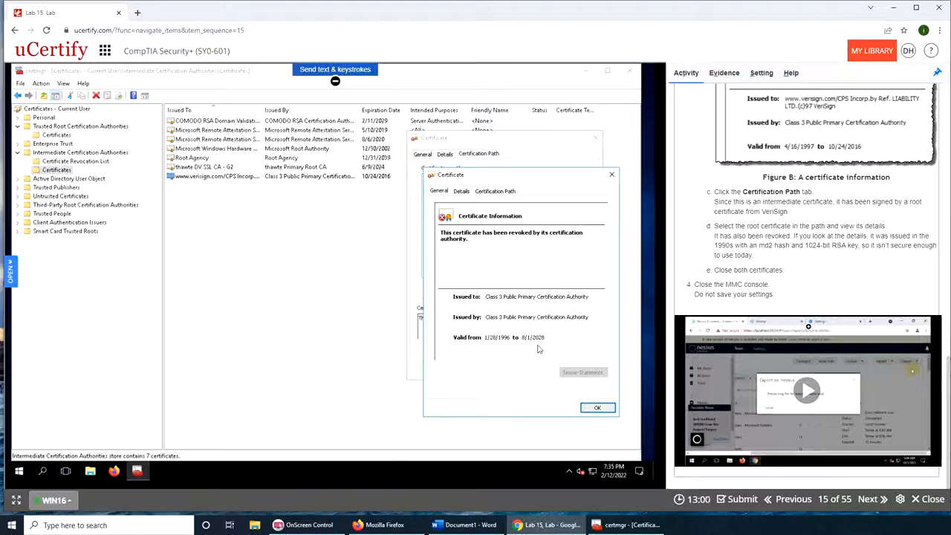
pyautogui.moveTo(541, 349)
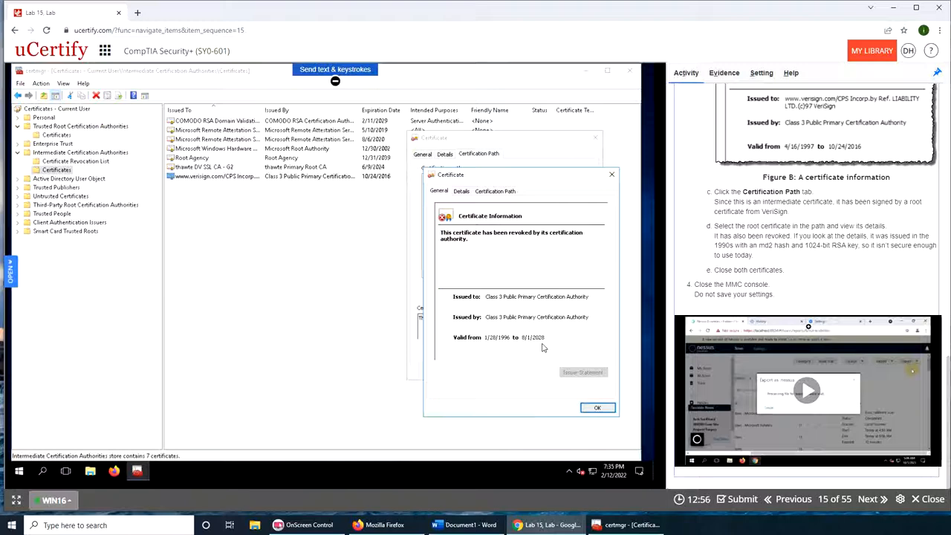
pyautogui.moveTo(509, 240)
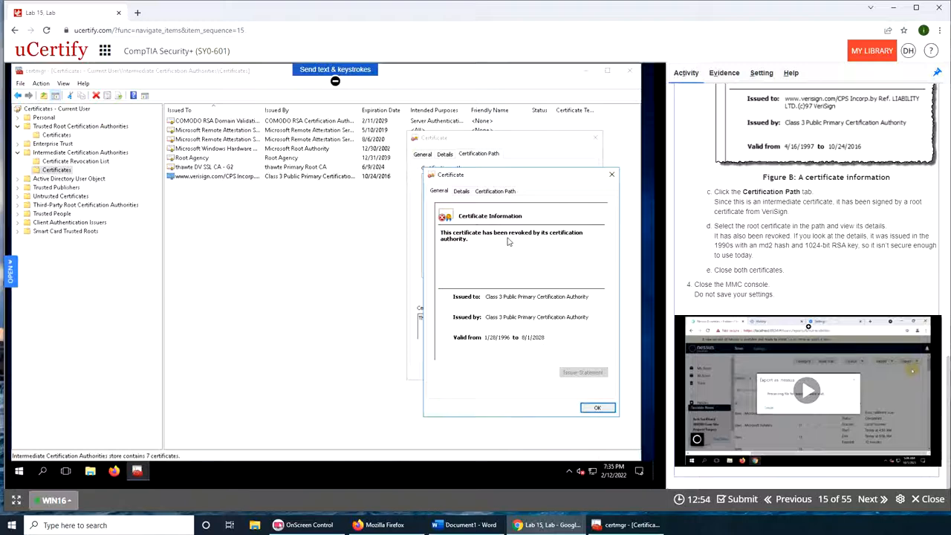
pyautogui.moveTo(517, 343)
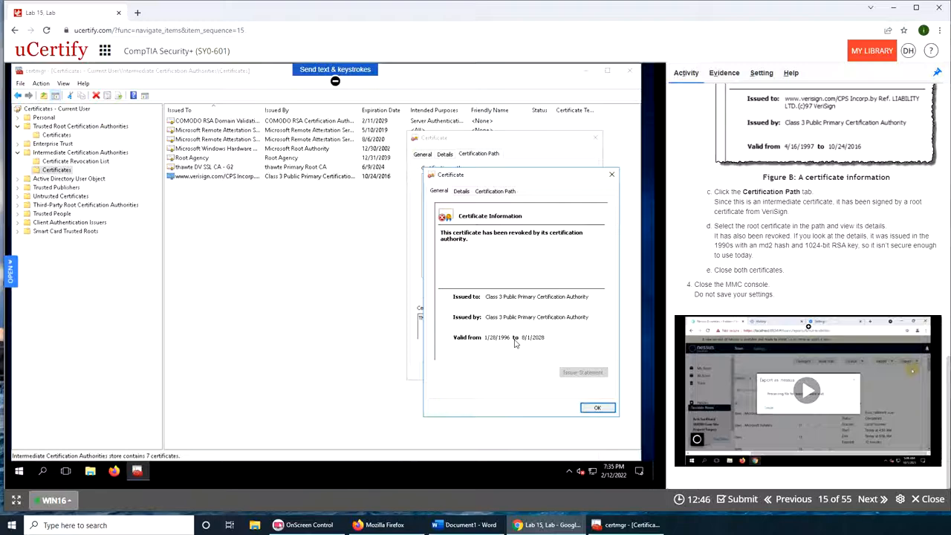
pyautogui.moveTo(535, 334)
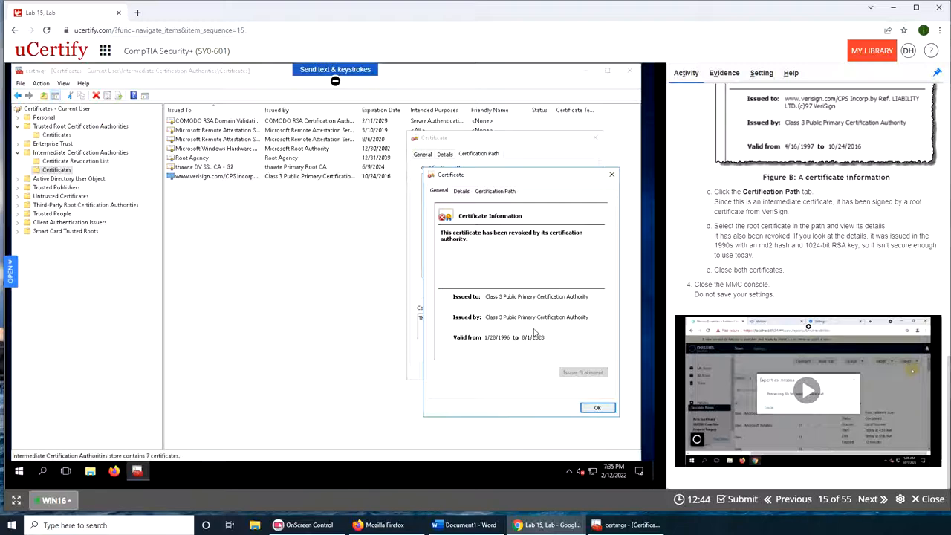
pyautogui.click(597, 407)
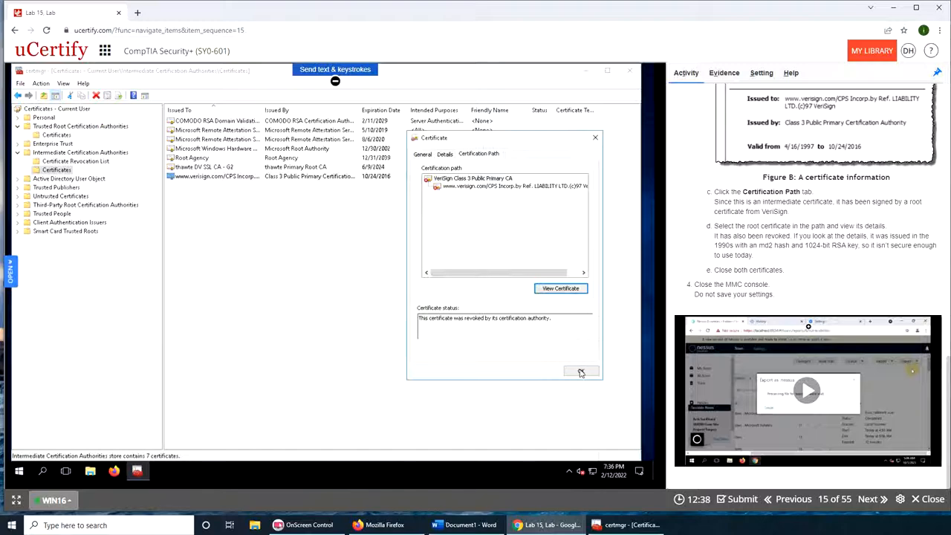
# Close the VeriSign Certificate dialog with OK and switch to the lab's empty Evidence panel
pyautogui.click(579, 372)
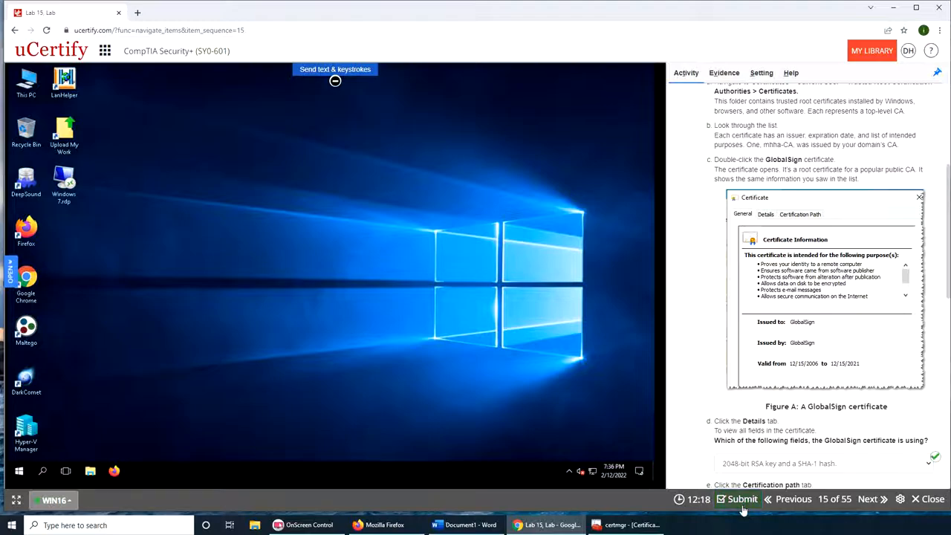
pyautogui.scroll(-3)
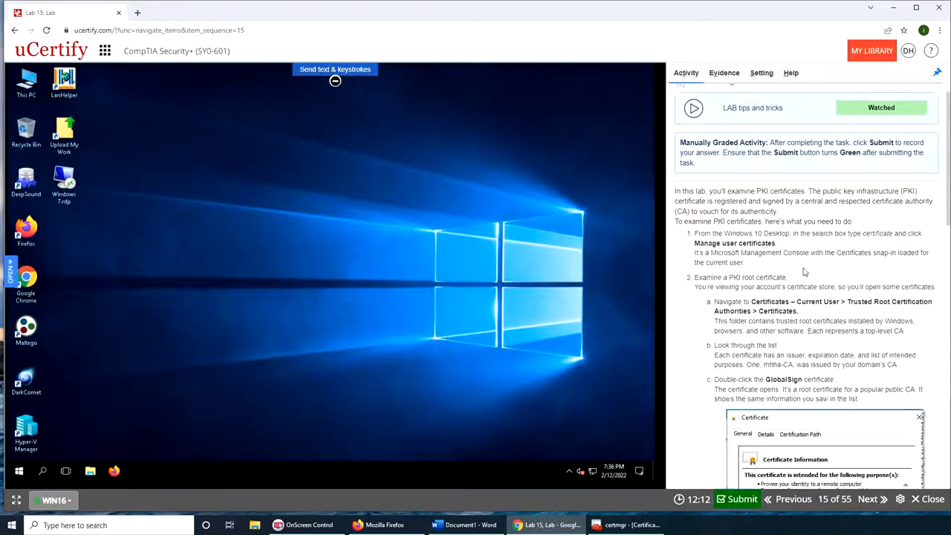
pyautogui.scroll(-3)
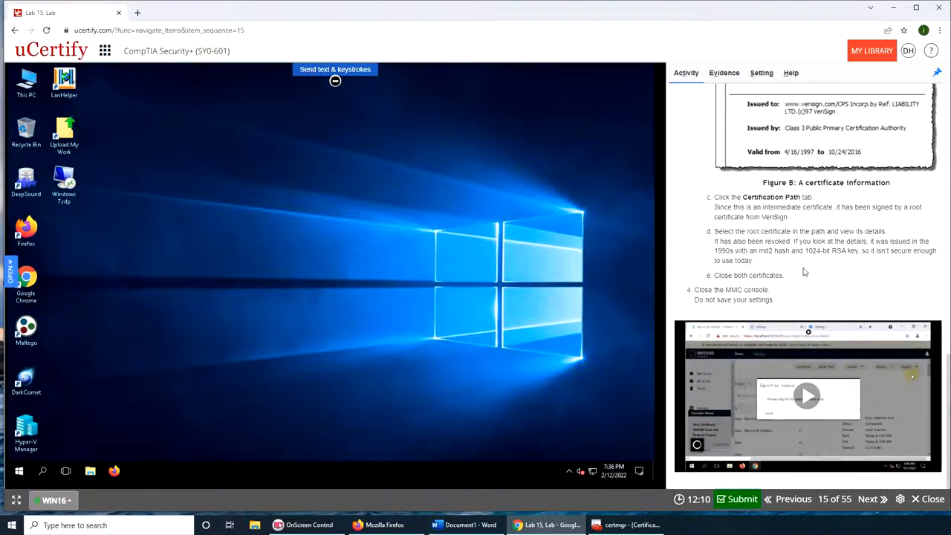
pyautogui.click(724, 73)
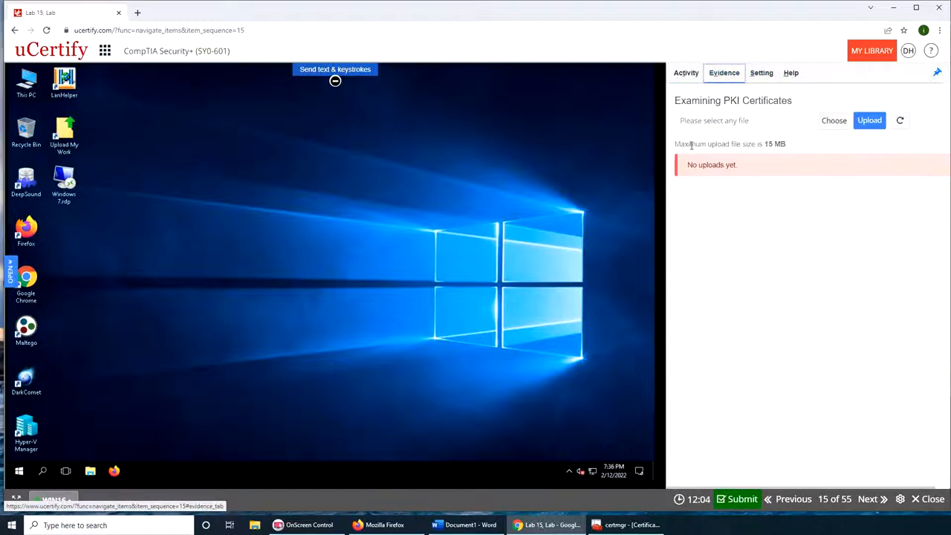
# Return to the Examining PKI Certificates task instructions via Activity
pyautogui.click(761, 73)
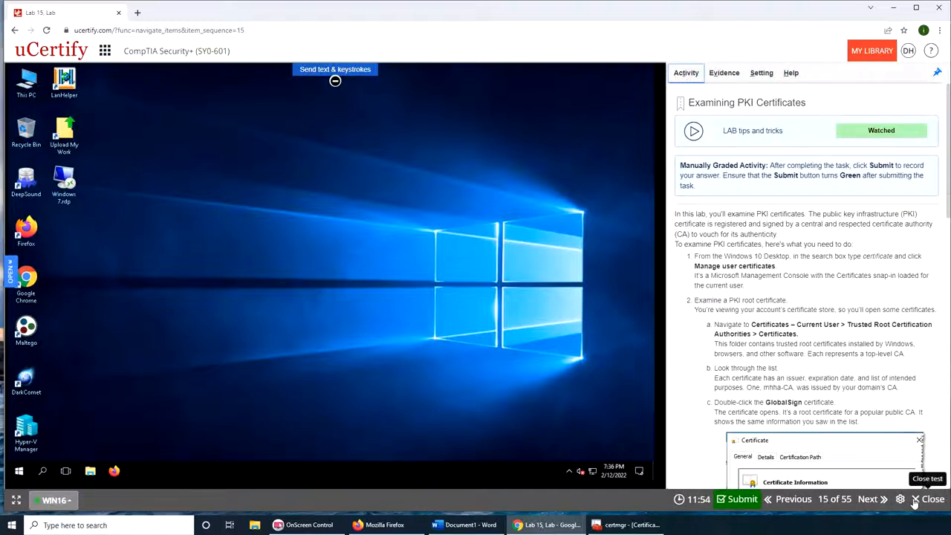
pyautogui.moveTo(868, 499)
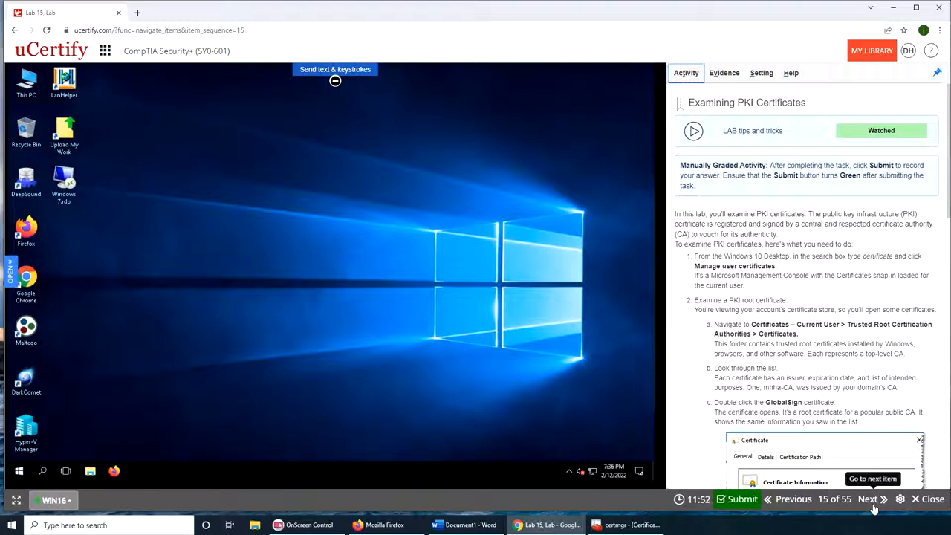